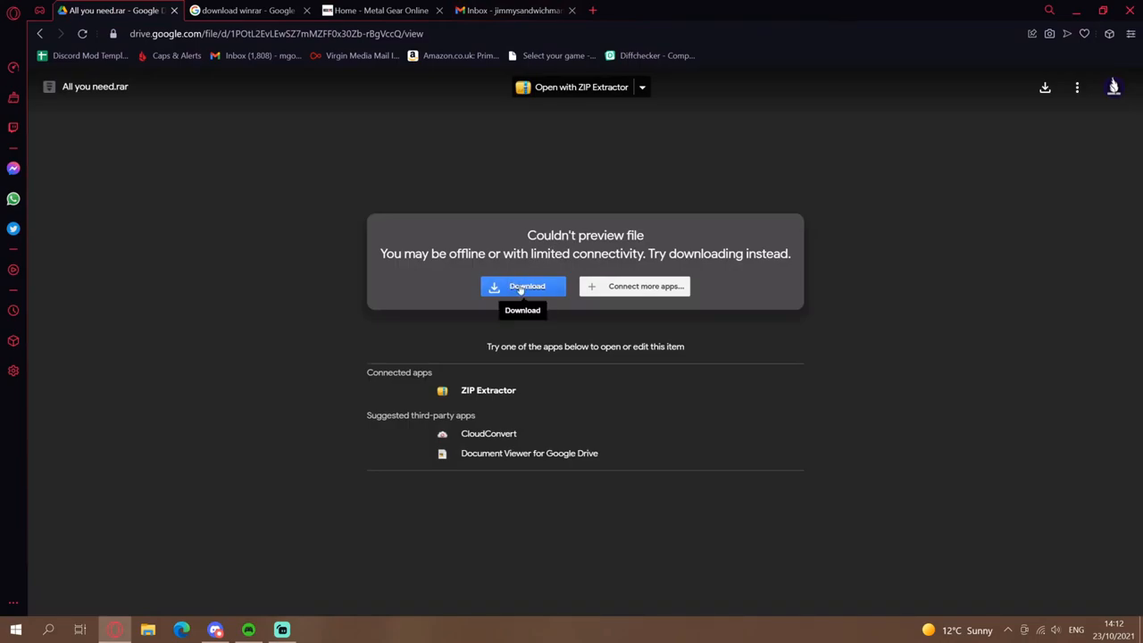
- Download the 6.5 GB 'All you need.rar' archive from Drive, bypassing the virus-scan warning
click(277, 34)
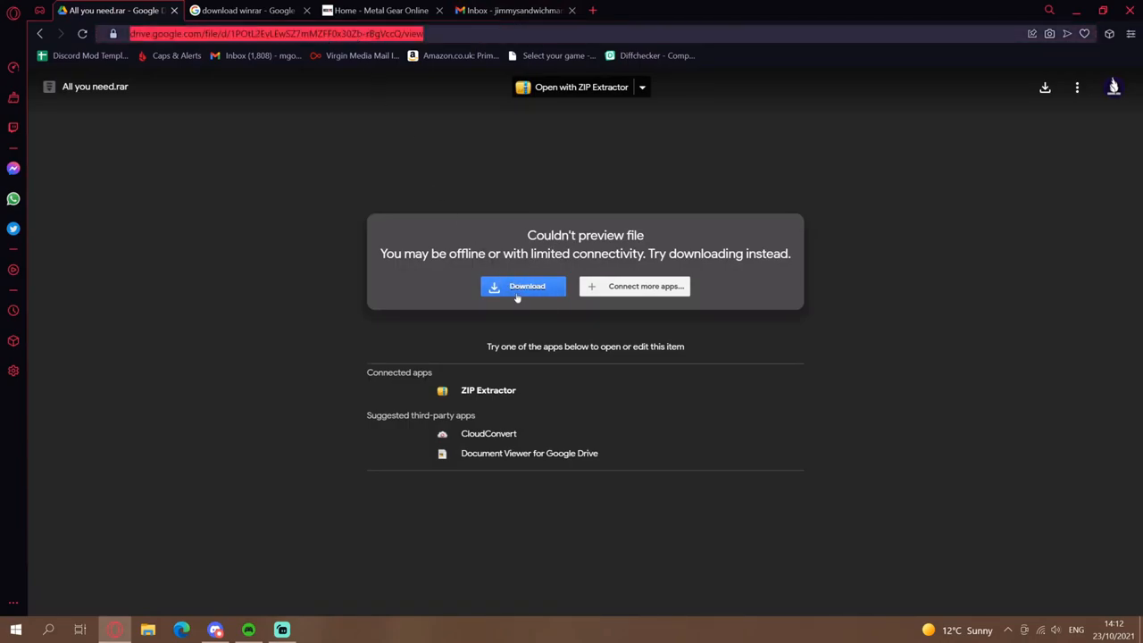
click(523, 285)
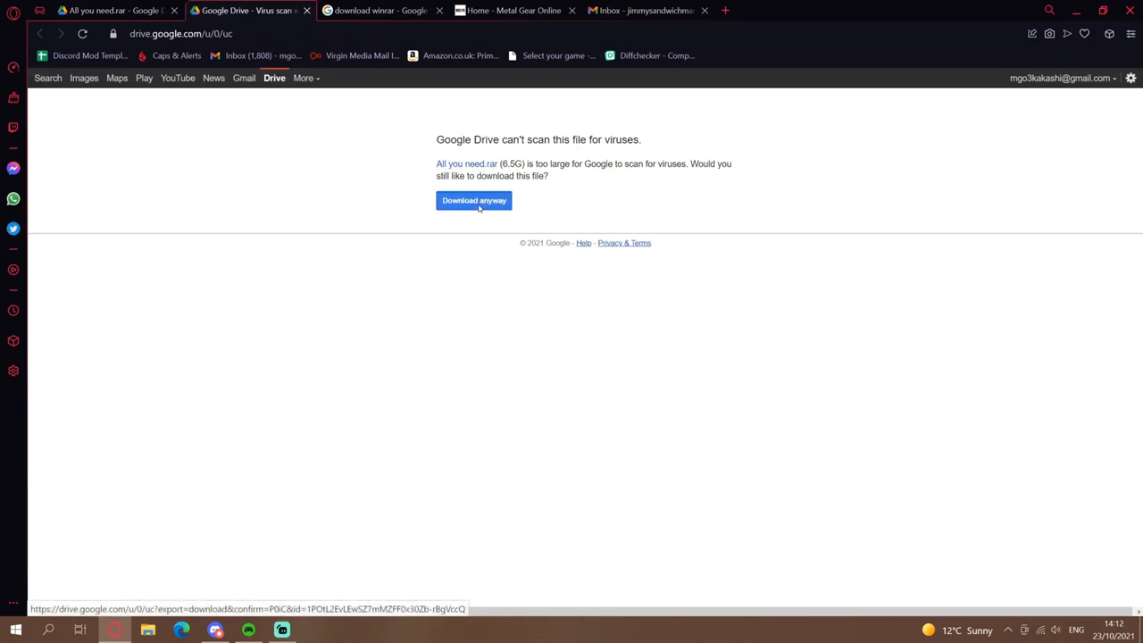
click(473, 200)
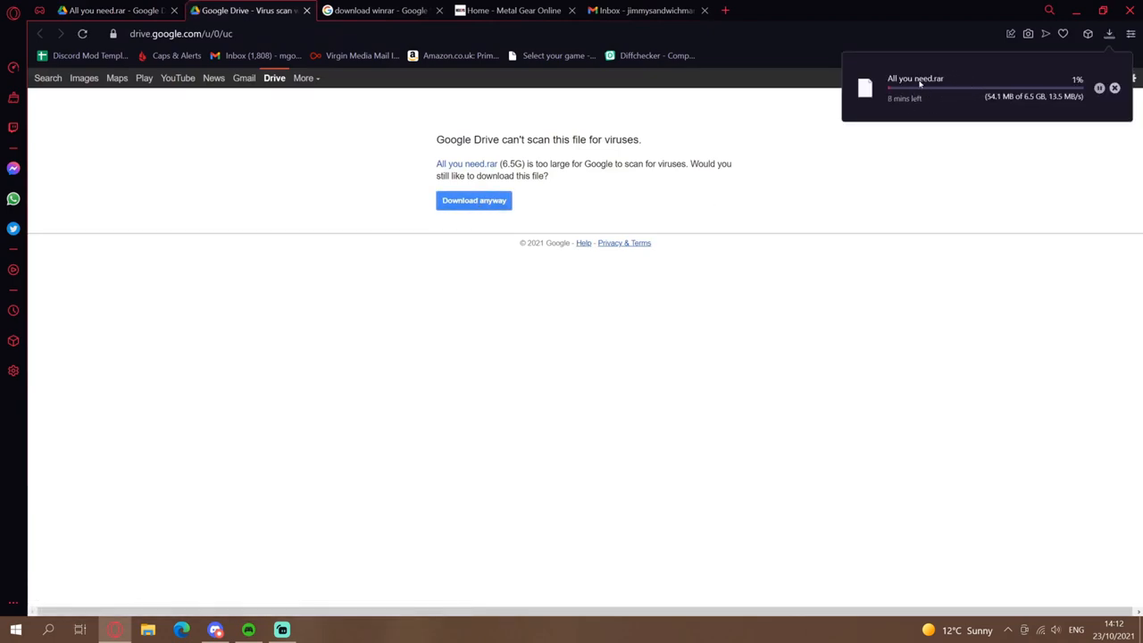
click(509, 10)
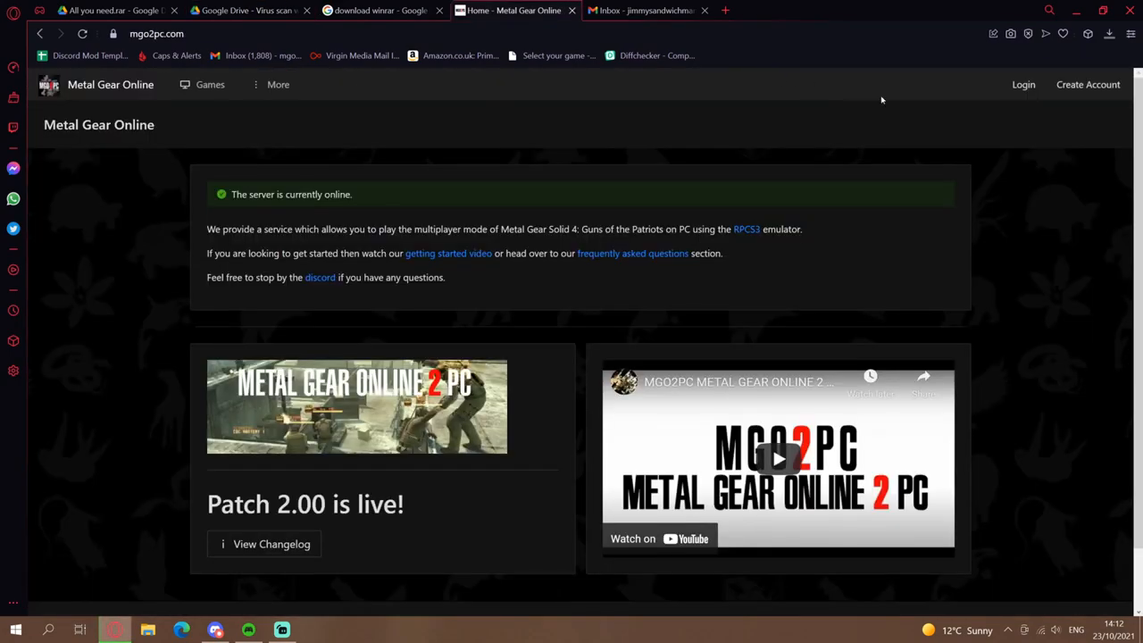
click(1088, 86)
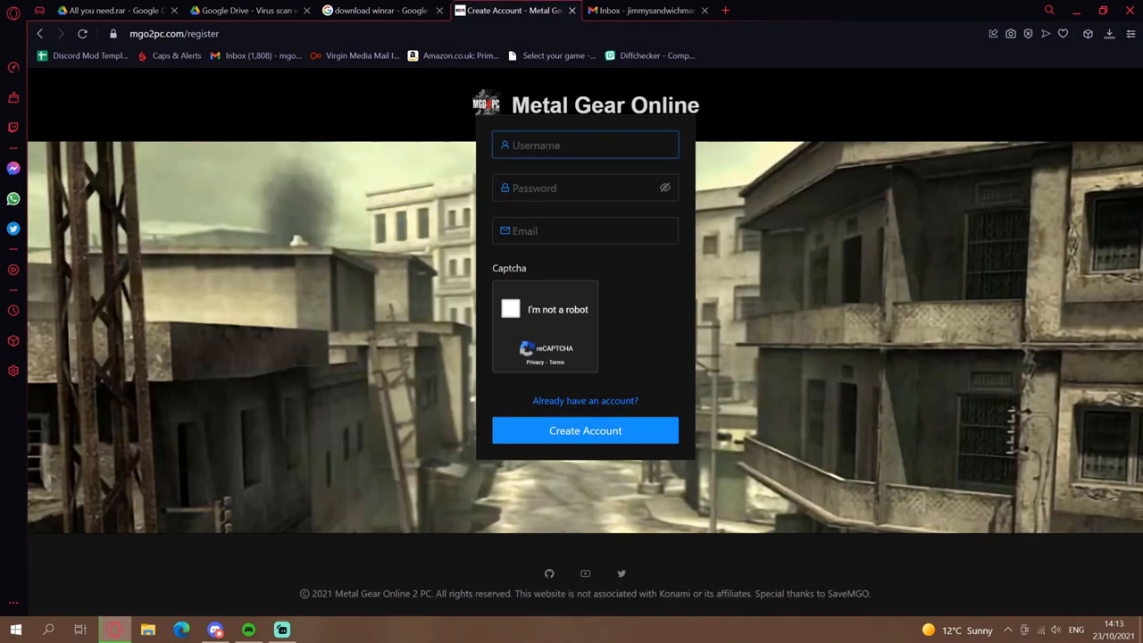
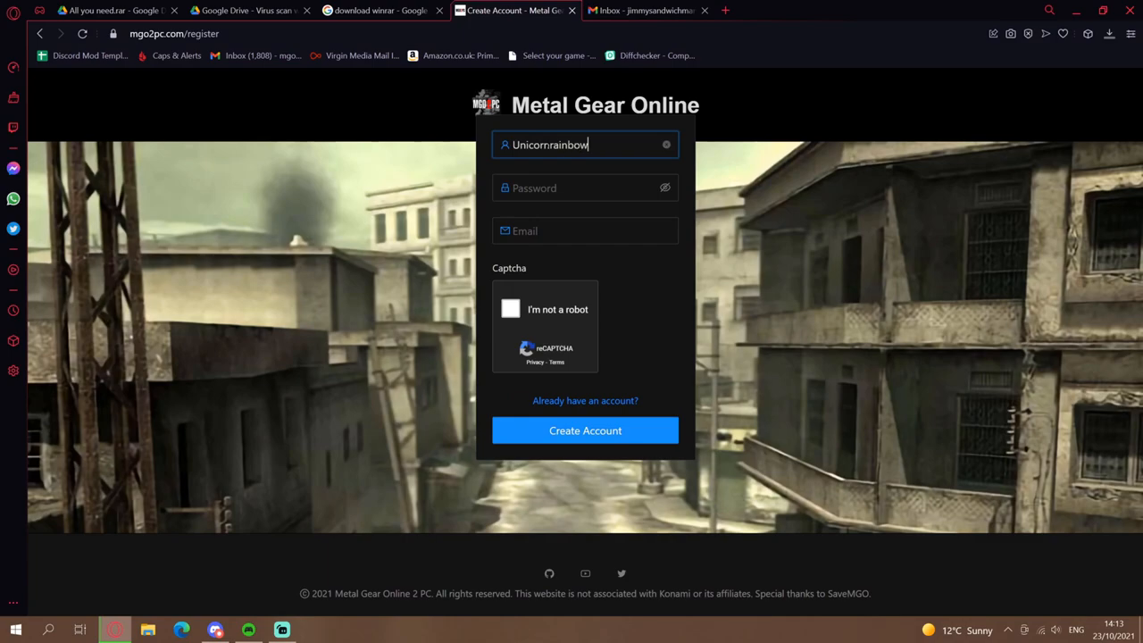
click(586, 230)
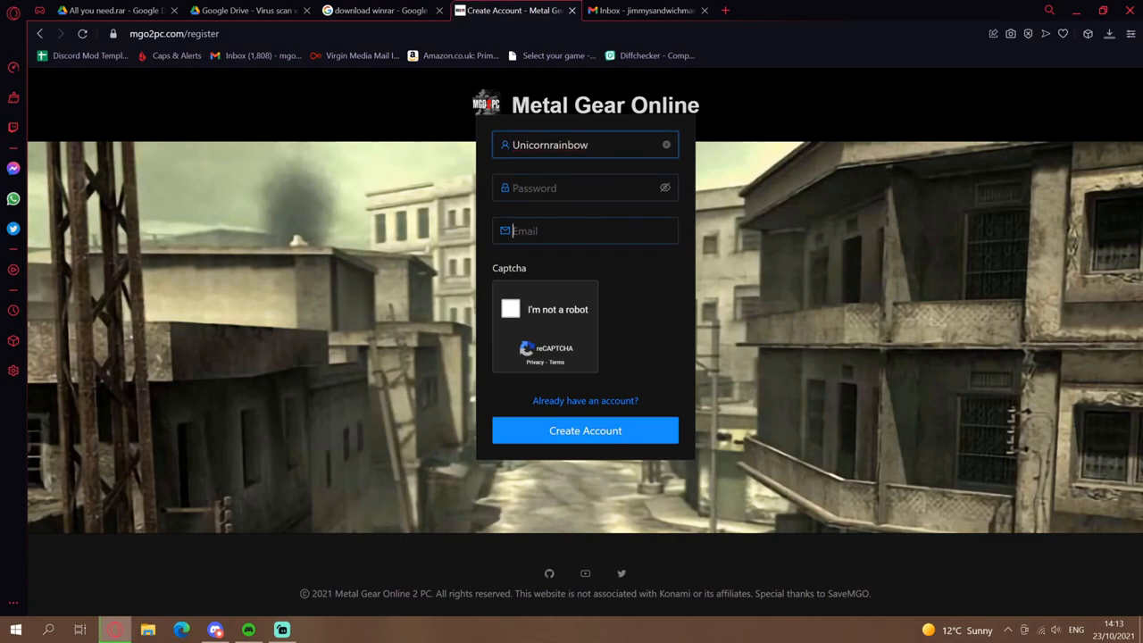
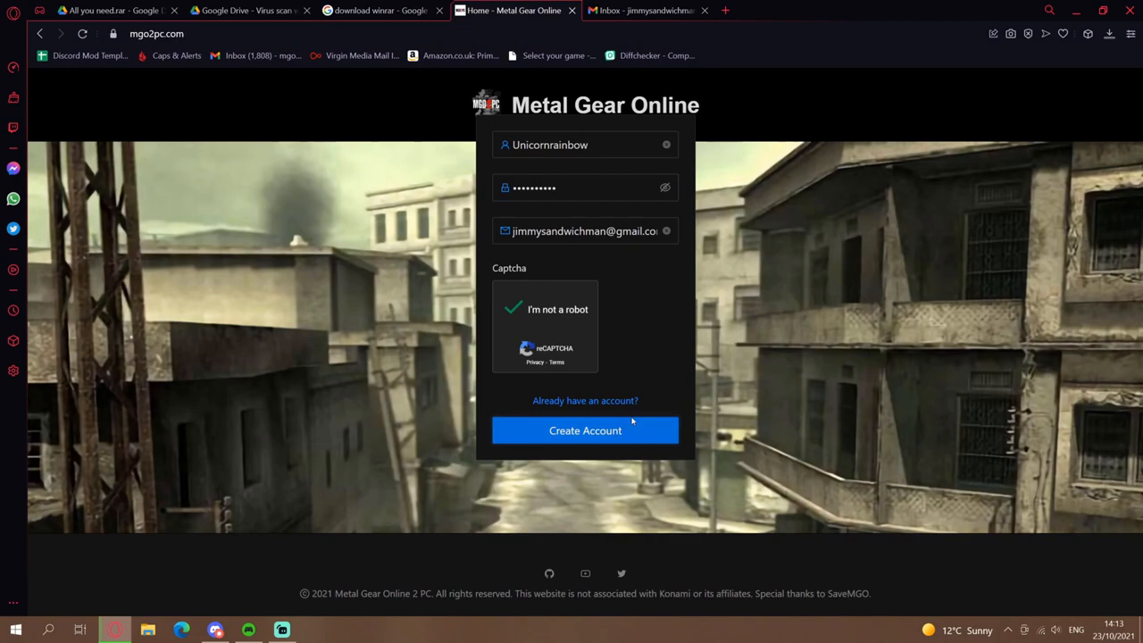
click(584, 429)
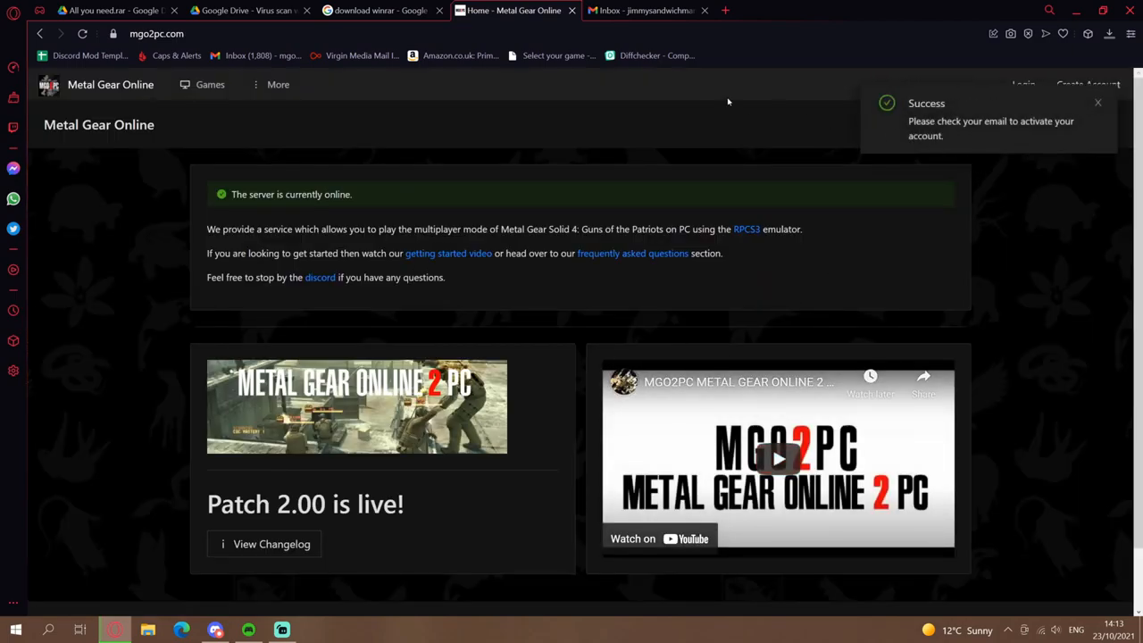
- Activate the MGO2PC account via the Gmail activation email's link and view the account
click(650, 11)
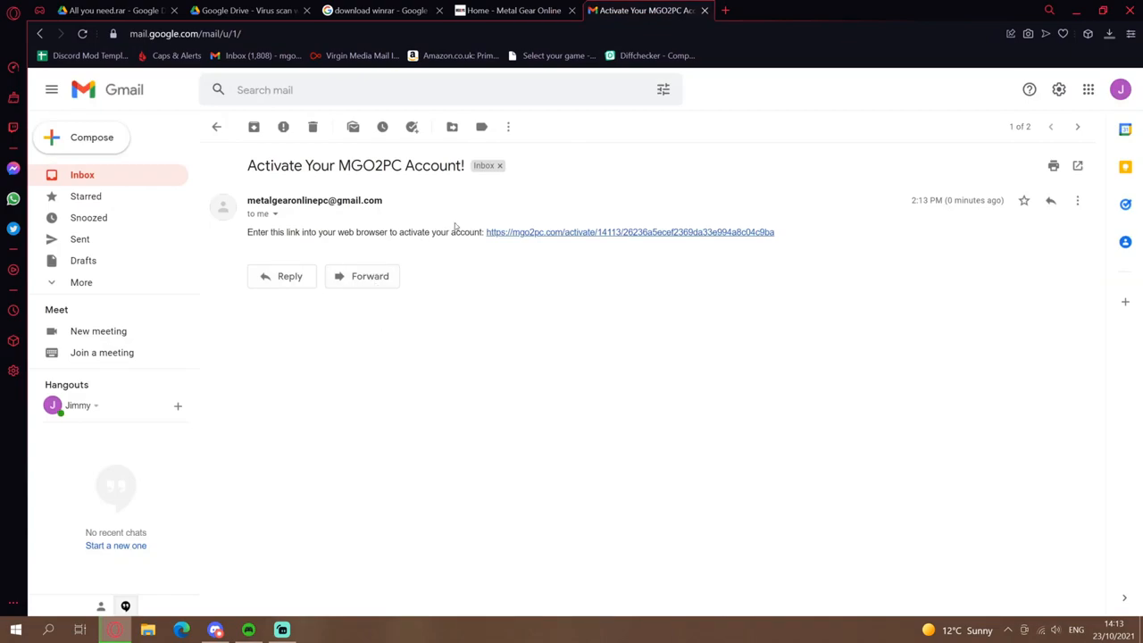
click(632, 233)
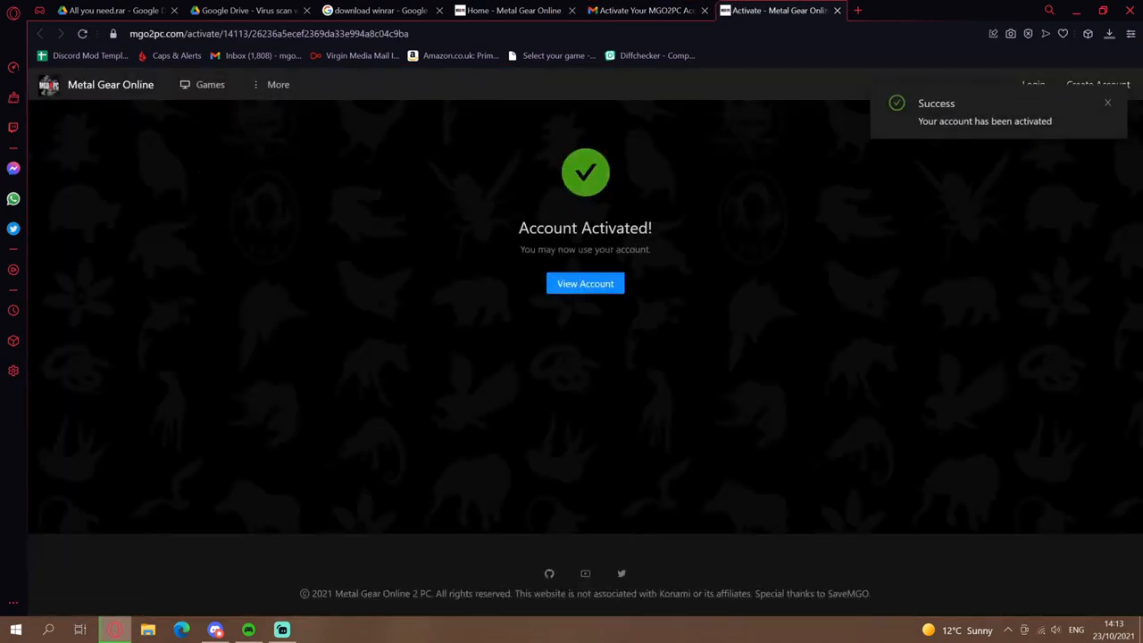
click(586, 282)
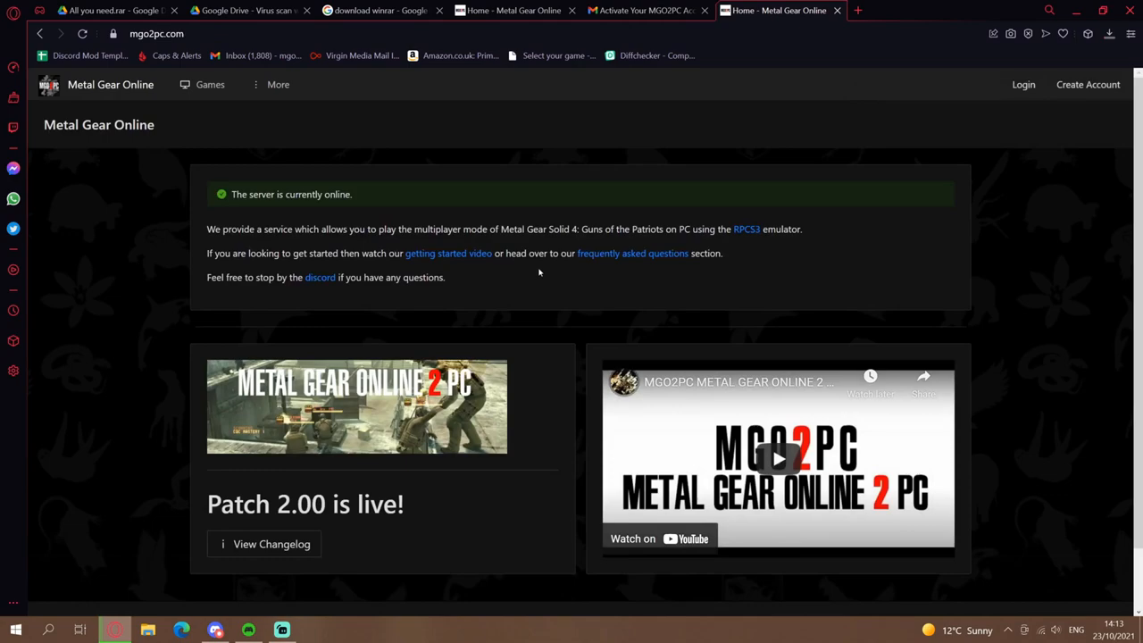
mouse_move(790, 175)
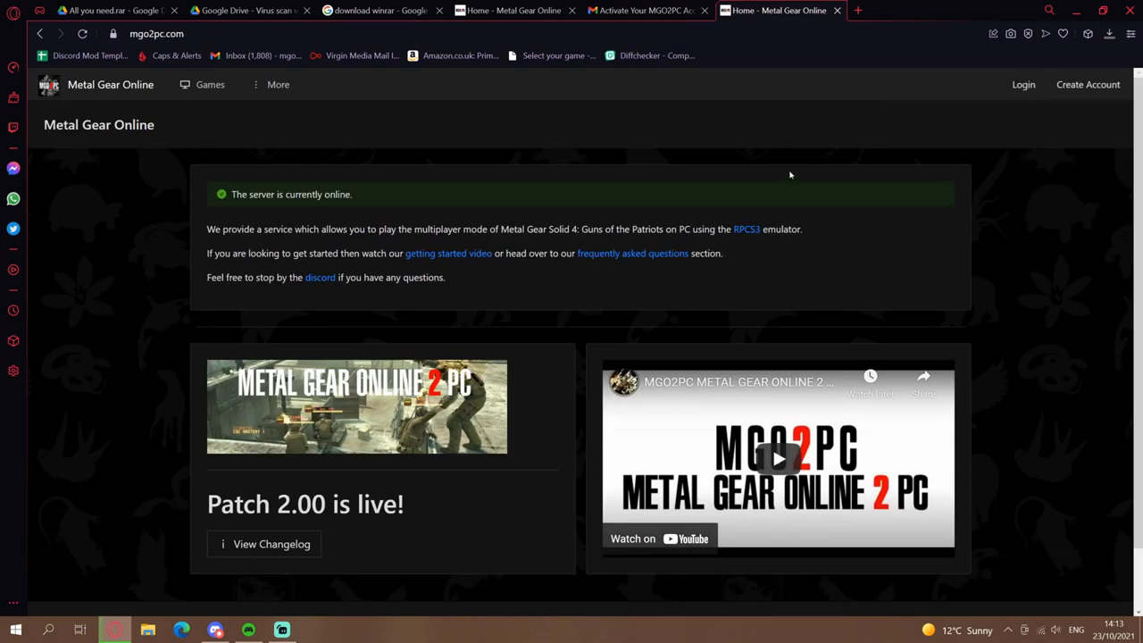
mouse_move(726, 161)
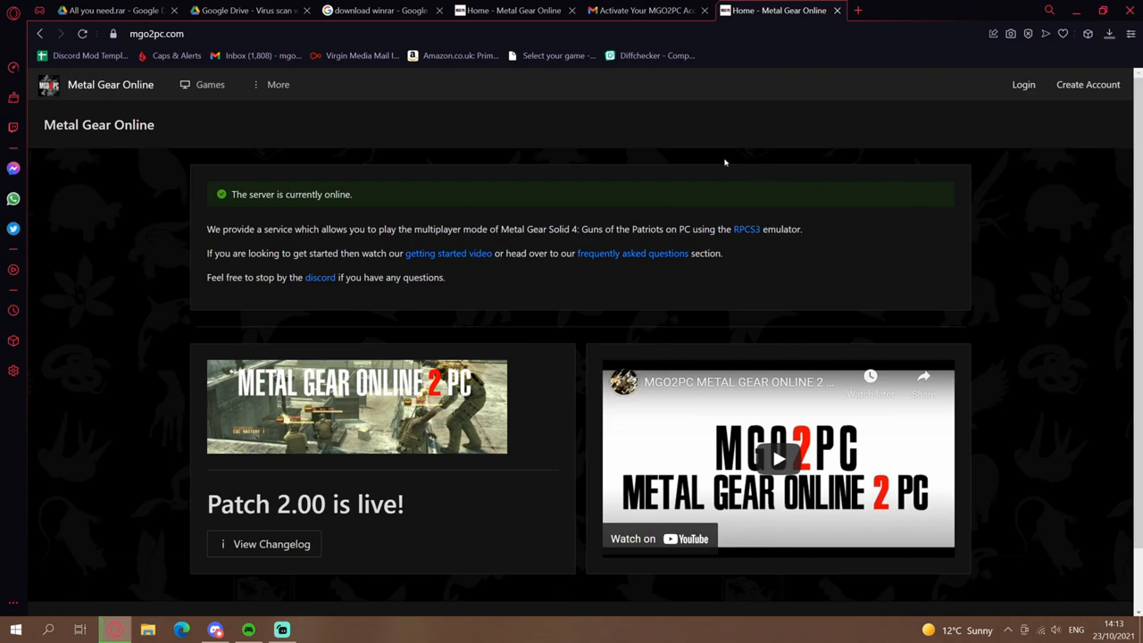
- Reach the WinRAR download page on the official win-rar.com site
click(385, 11)
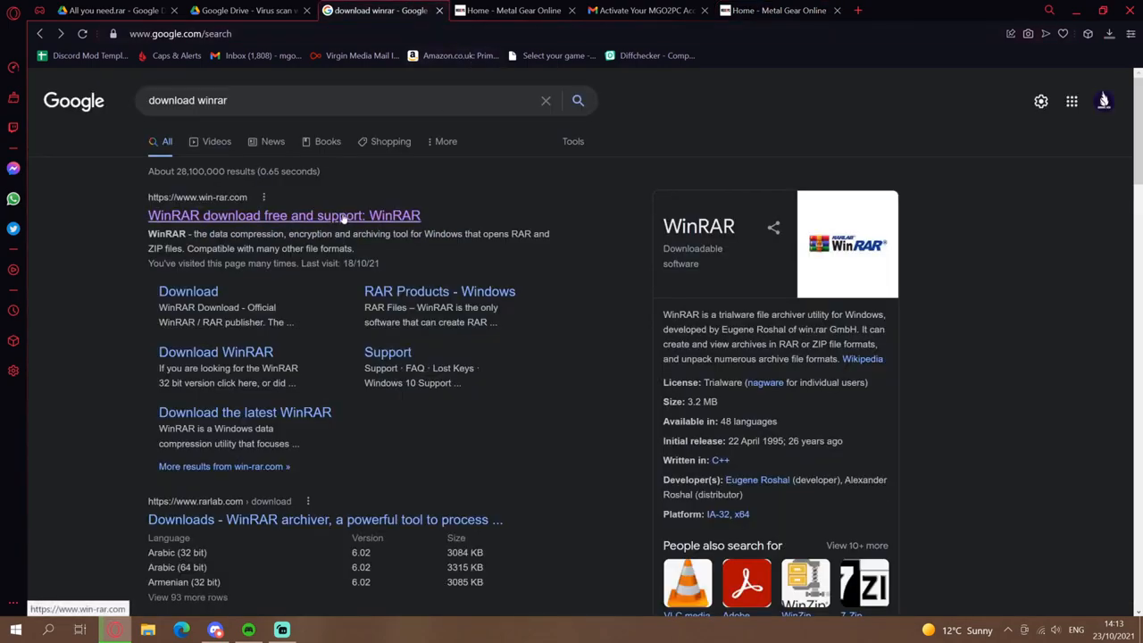
click(284, 214)
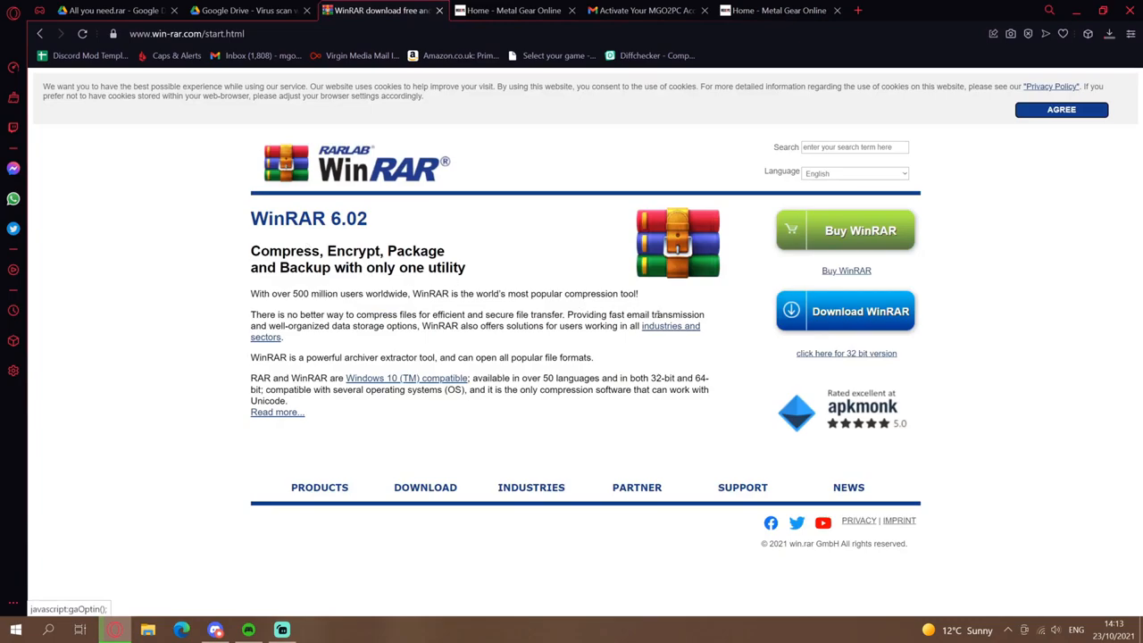
click(845, 311)
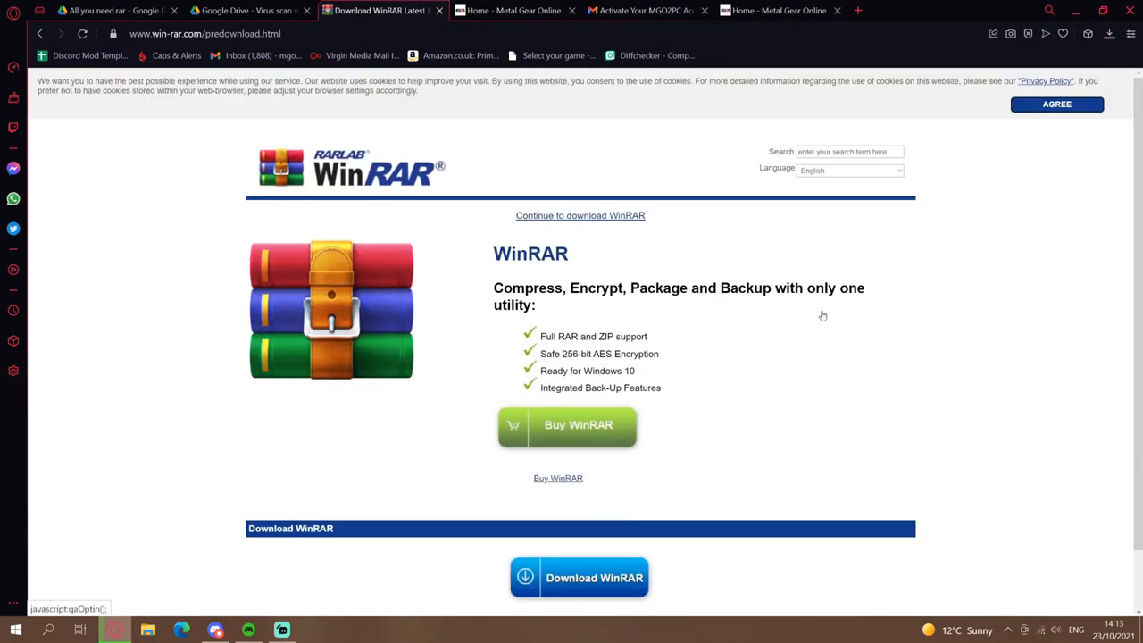
- Download the WinRAR 64-bit 6.02 installer into the Downloads folder
click(582, 577)
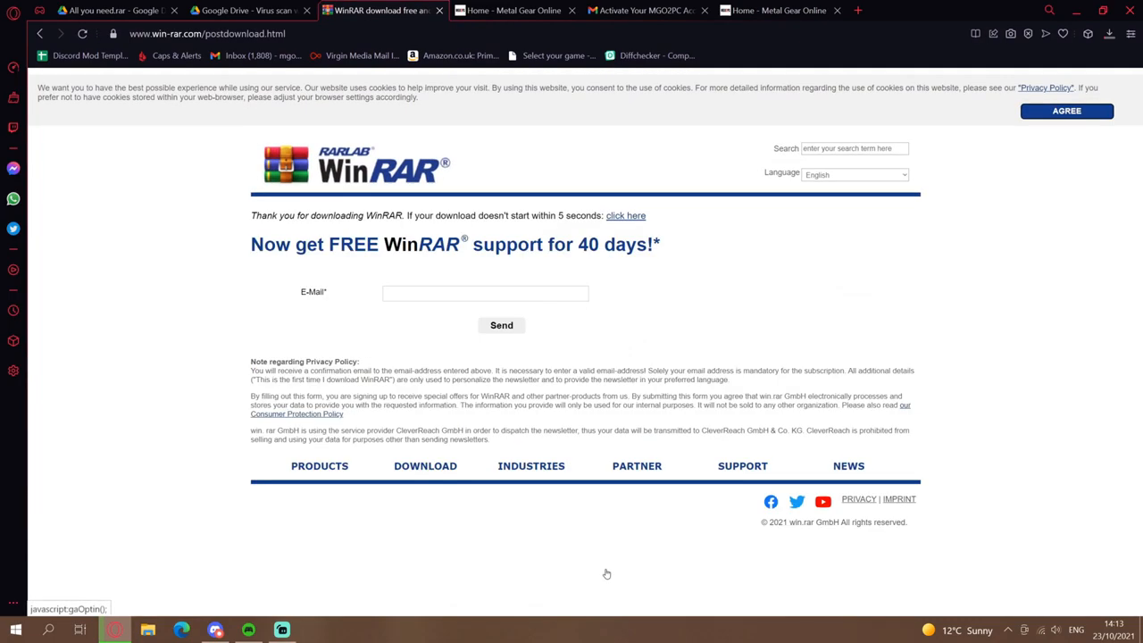
click(627, 214)
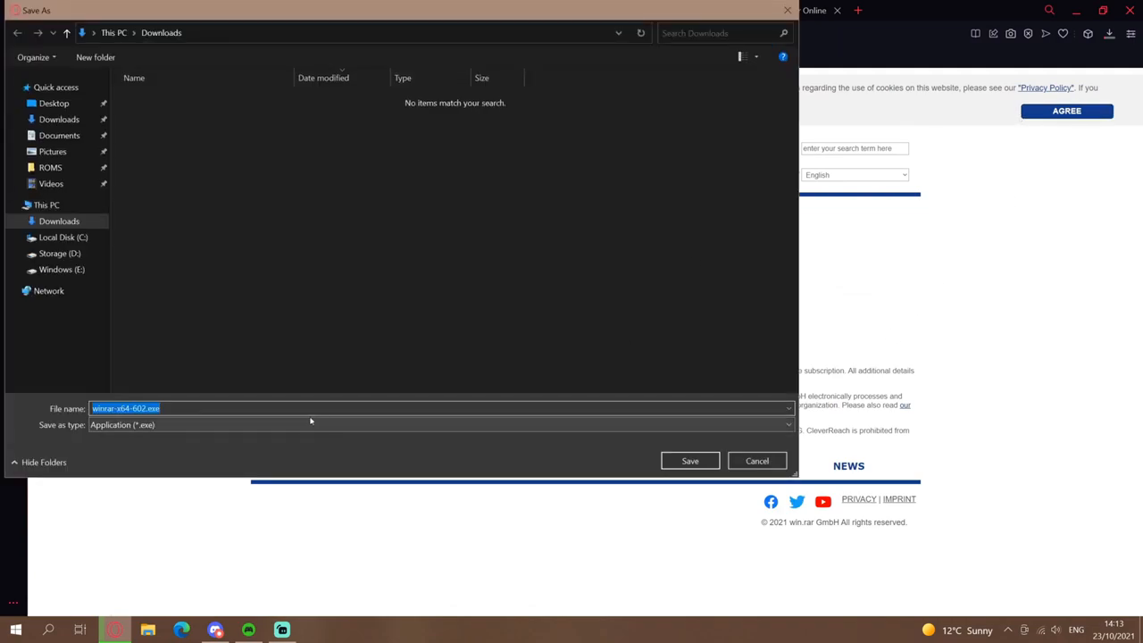
mouse_move(689, 461)
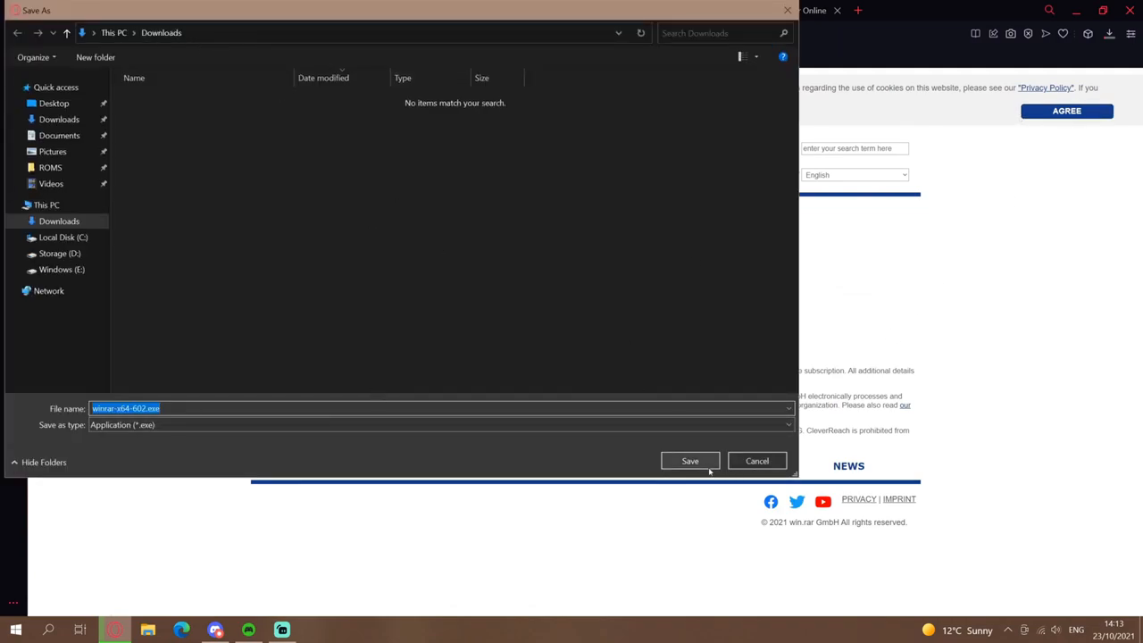
click(690, 461)
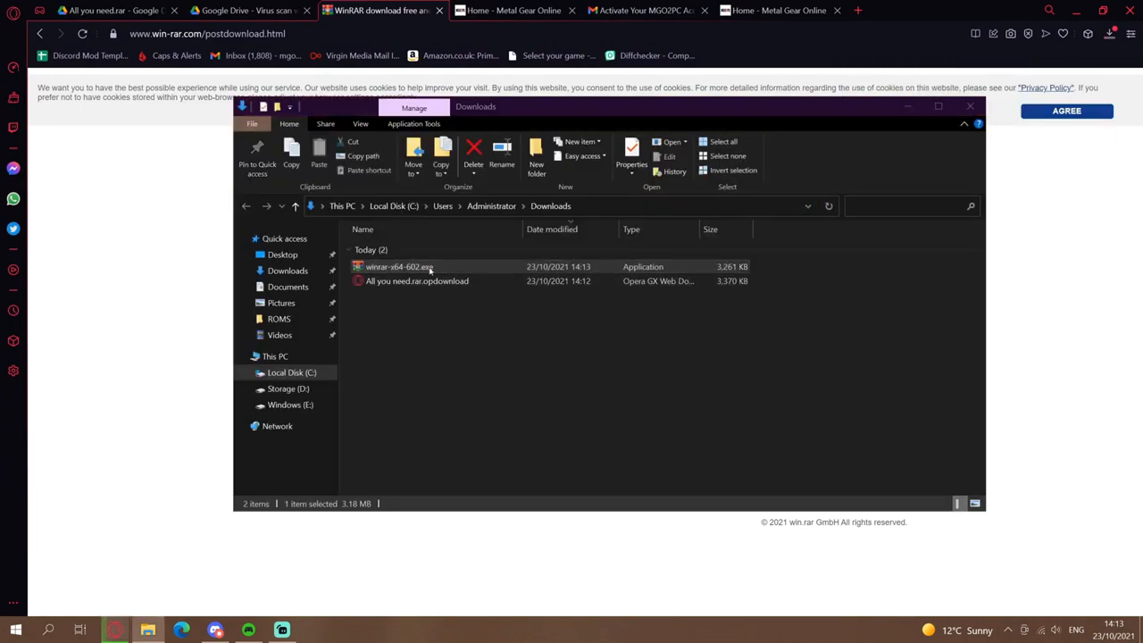
- Install WinRAR 6.02 to Program Files with default file associations and finish setup
double_click(400, 266)
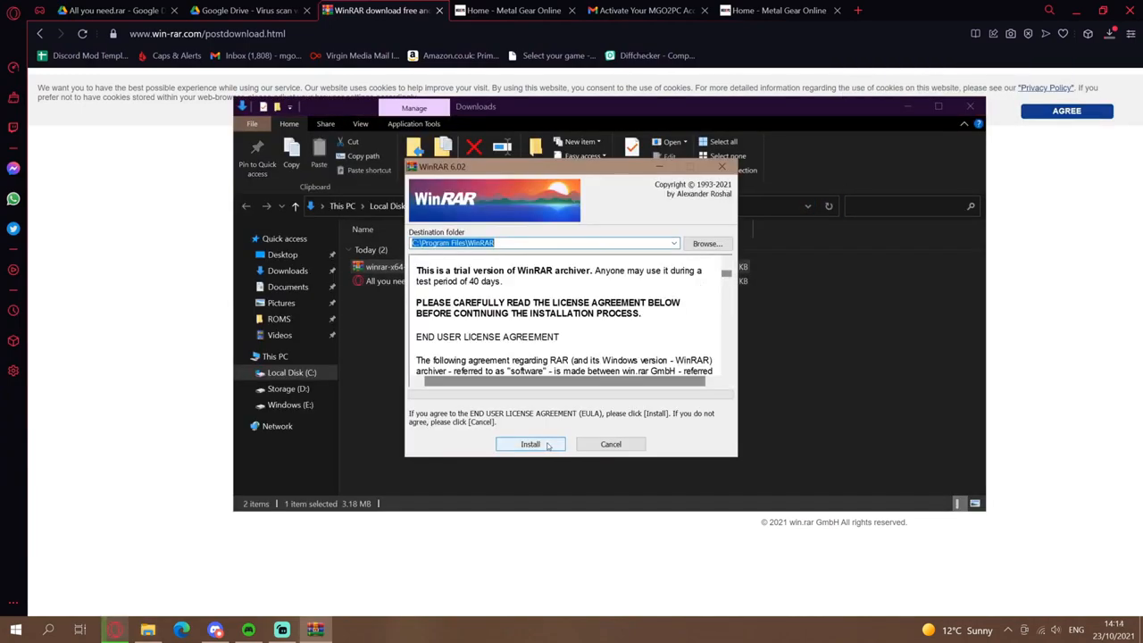
click(531, 443)
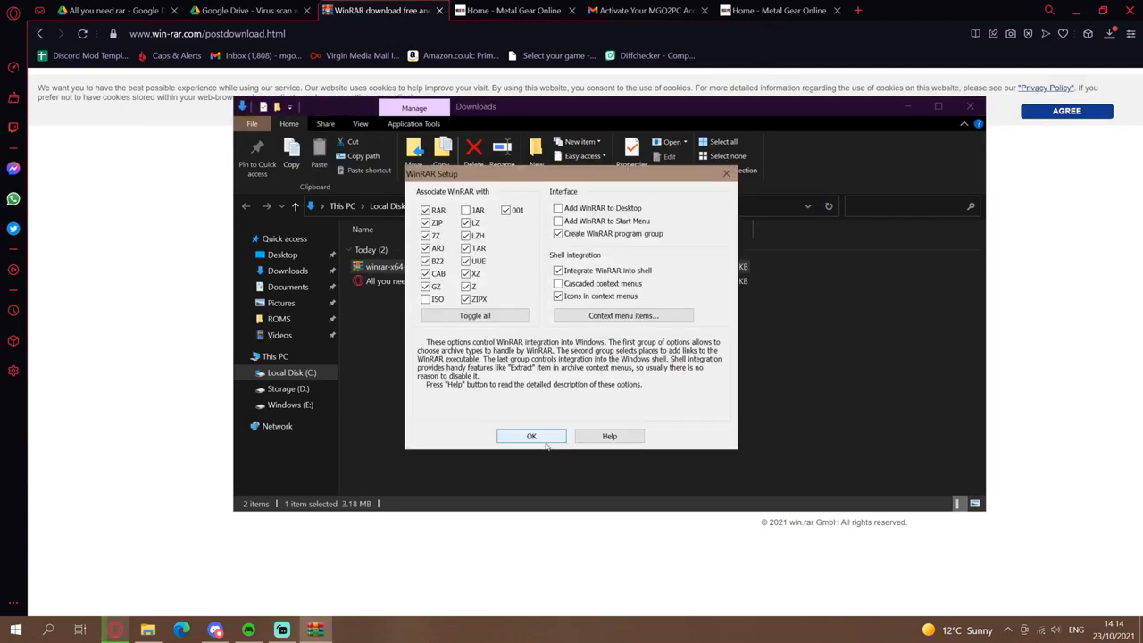
click(532, 435)
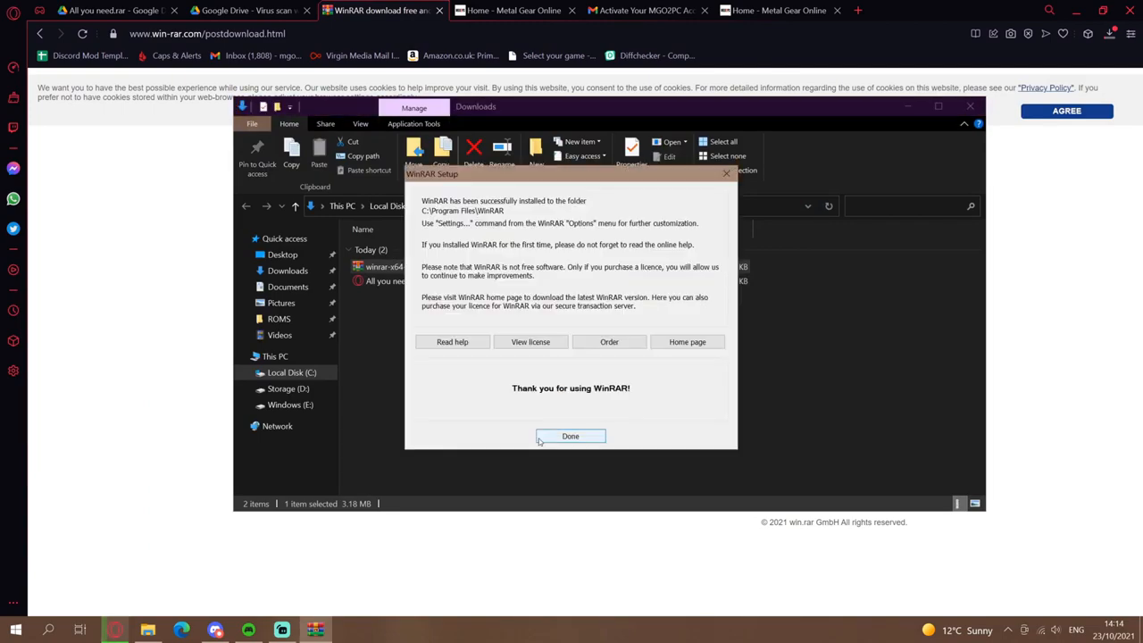
click(570, 436)
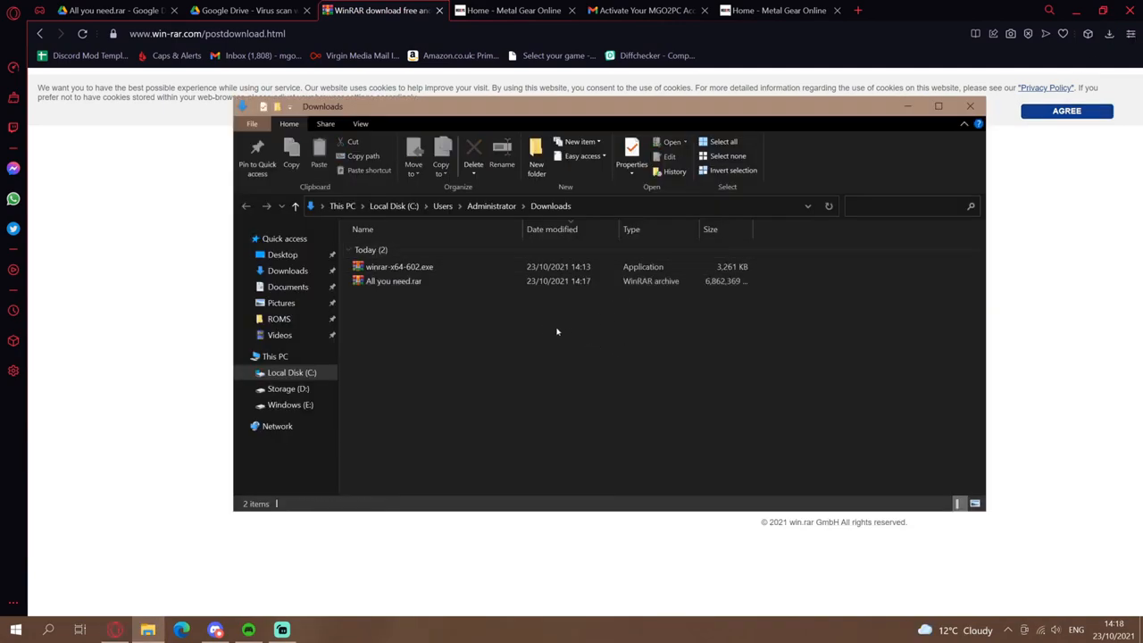
- Extract 'All you need.rar' to the desktop and enter the extracted folder
right_click(393, 281)
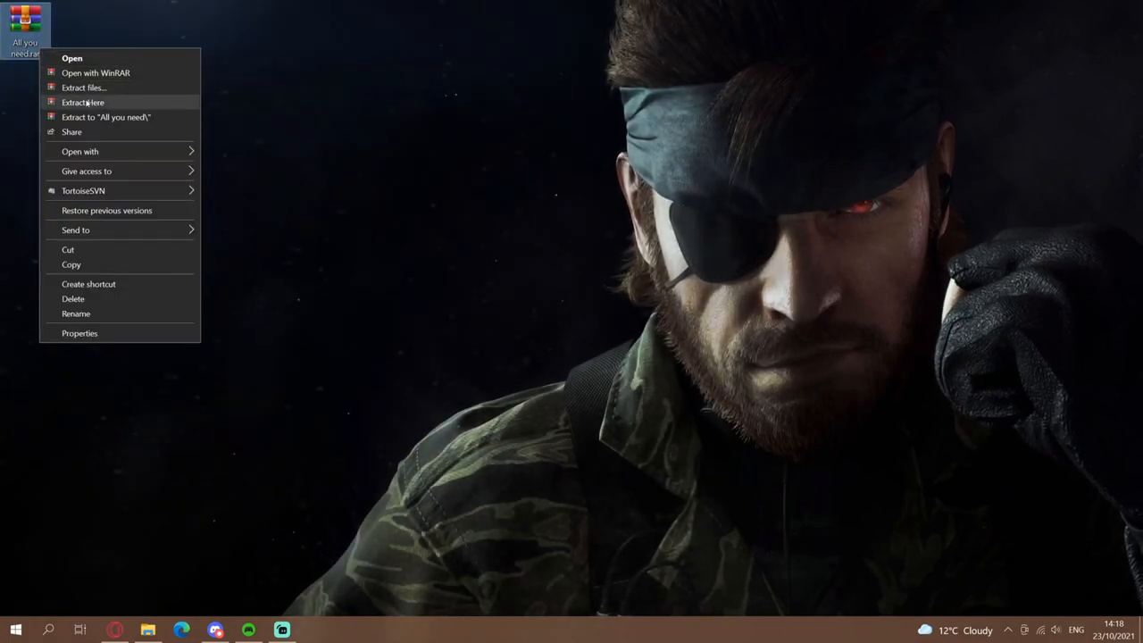
click(73, 102)
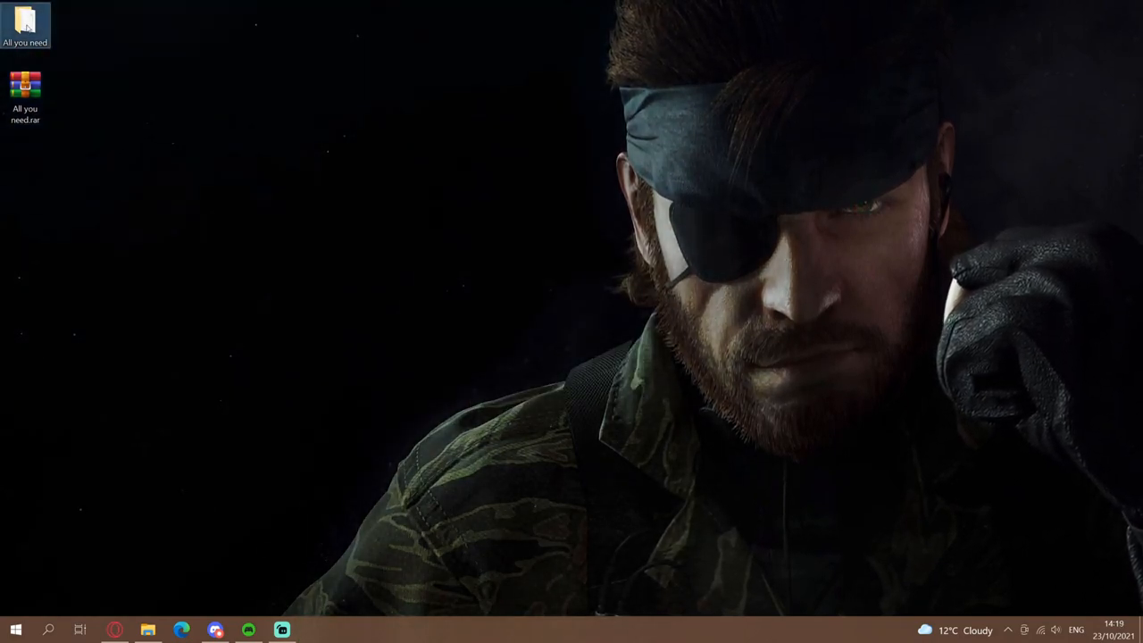
double_click(28, 21)
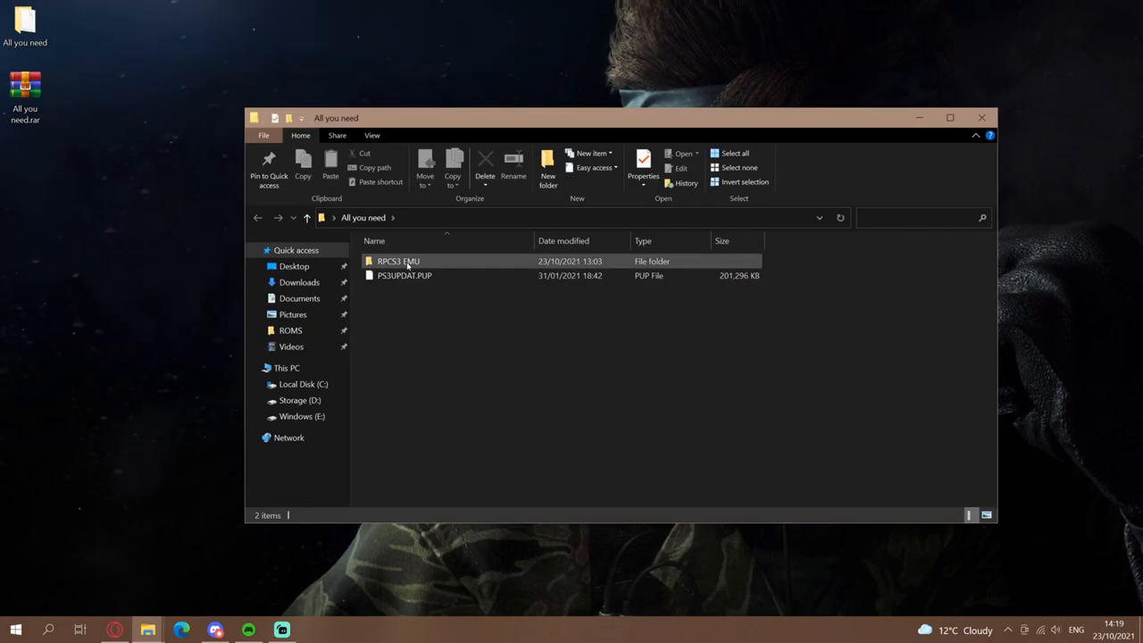
- Launch rpcs3.exe from the RPCS3 EMU folder and dismiss the update check
double_click(398, 261)
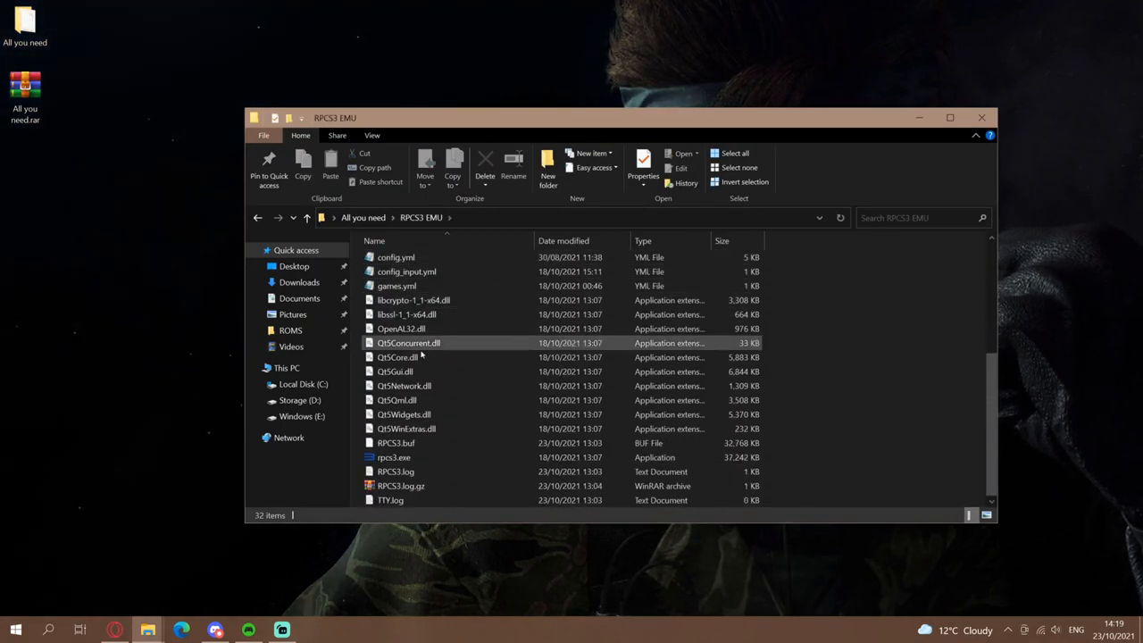
double_click(393, 457)
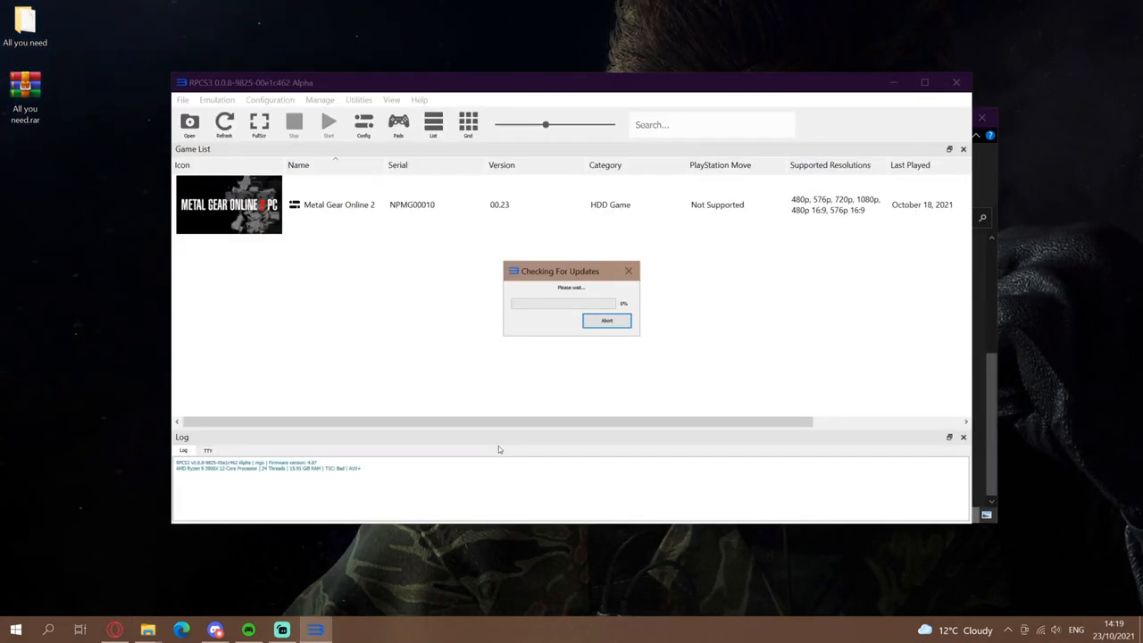
click(608, 320)
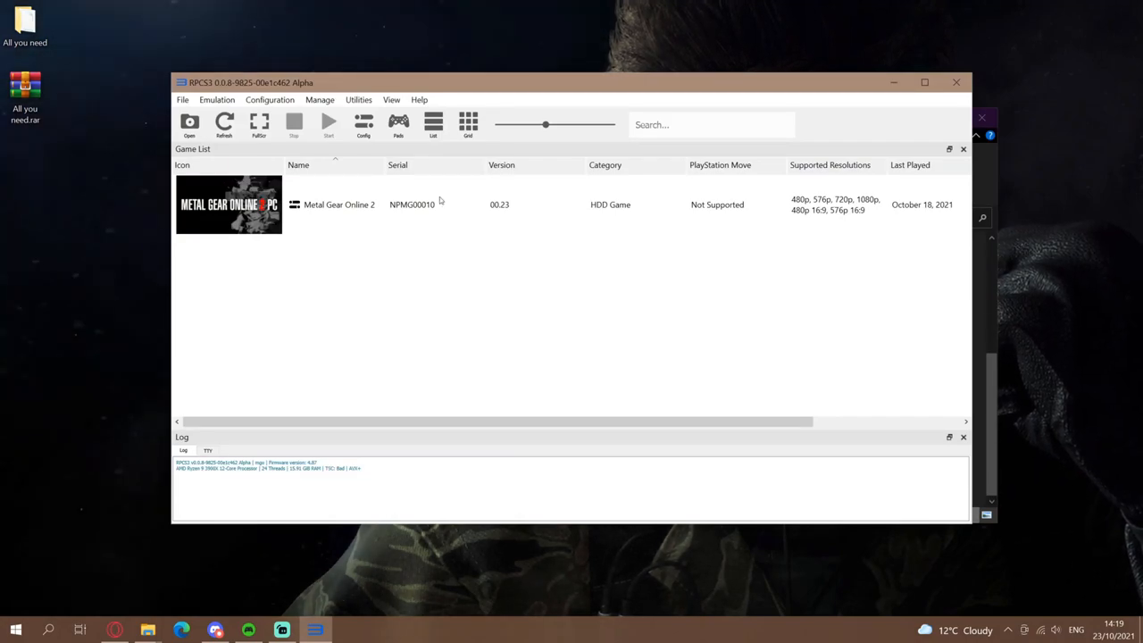
- Set Player 1's controller handler to XInput and save the gamepad settings
click(399, 125)
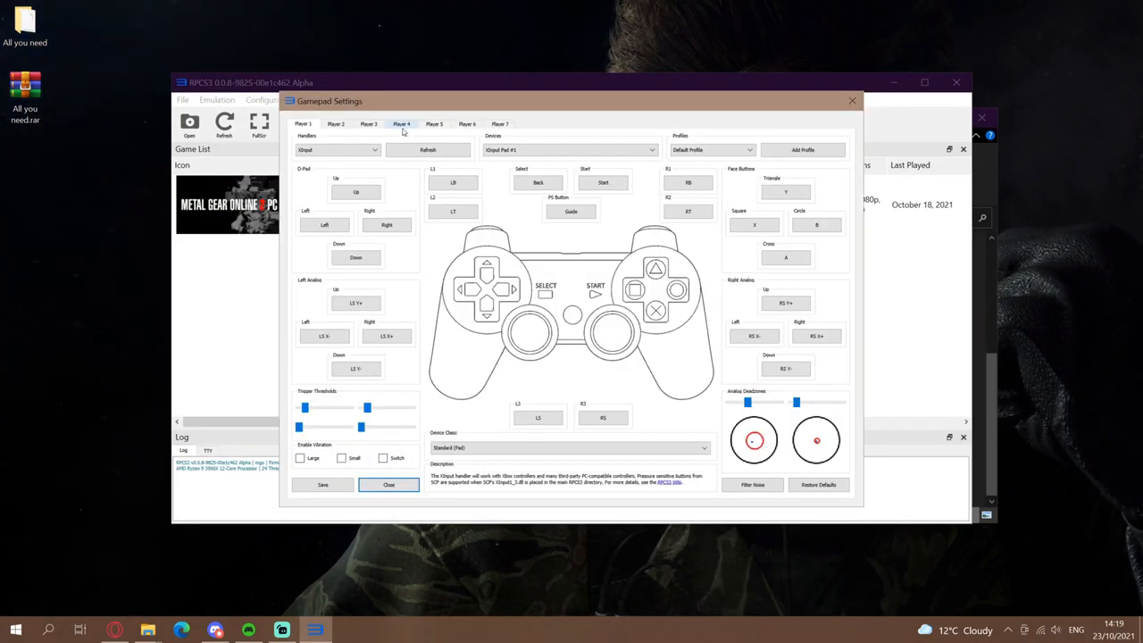
click(303, 124)
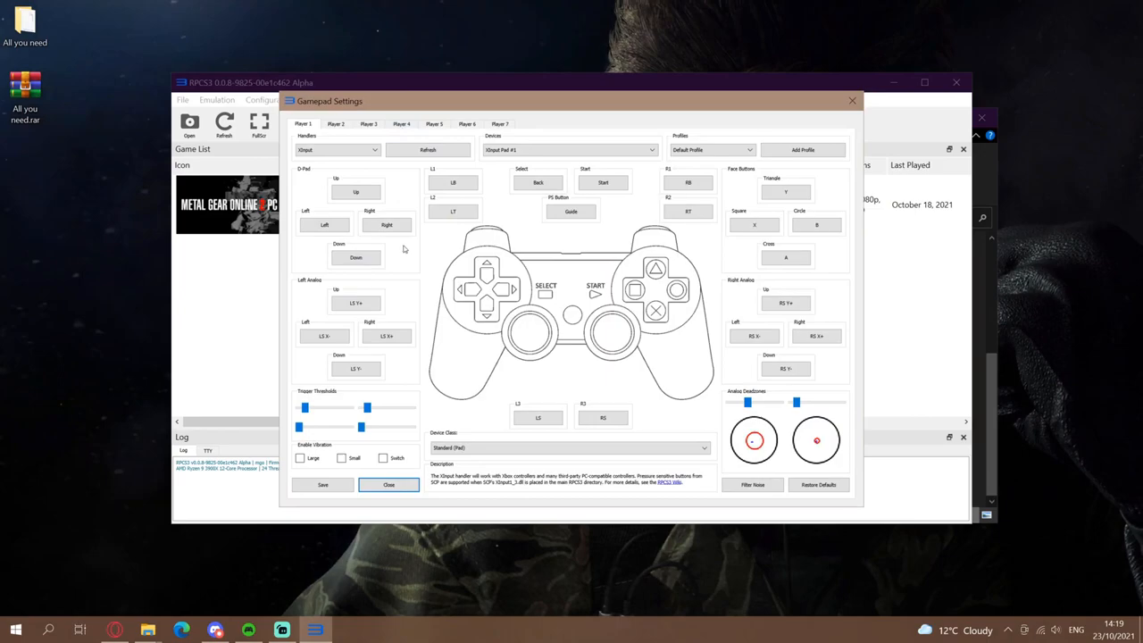
click(368, 150)
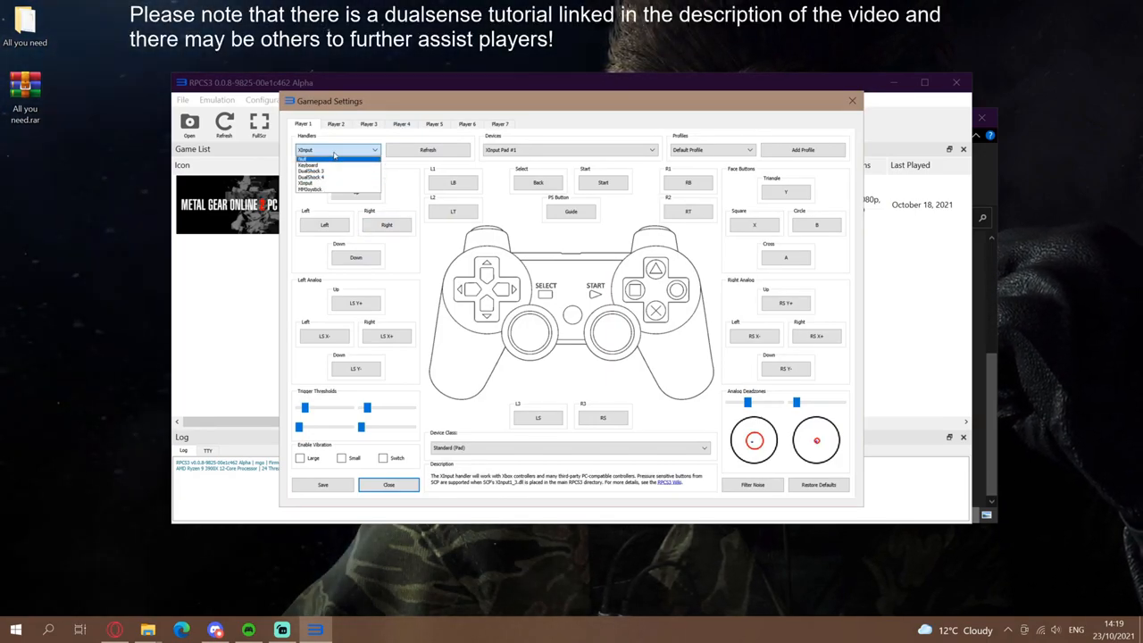
click(336, 159)
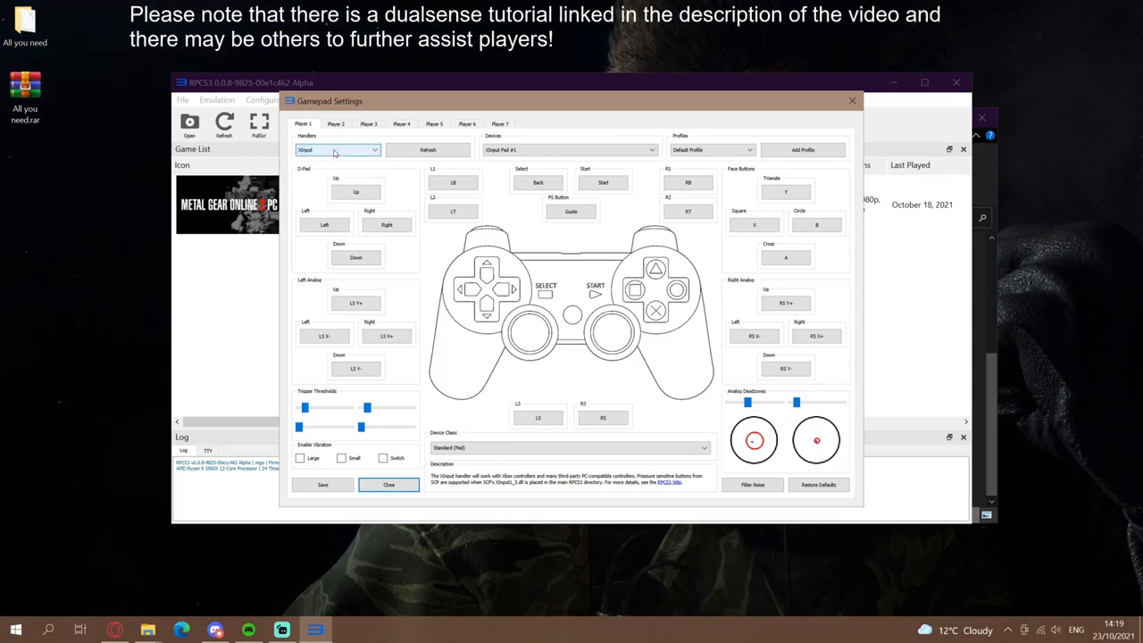
mouse_move(776, 450)
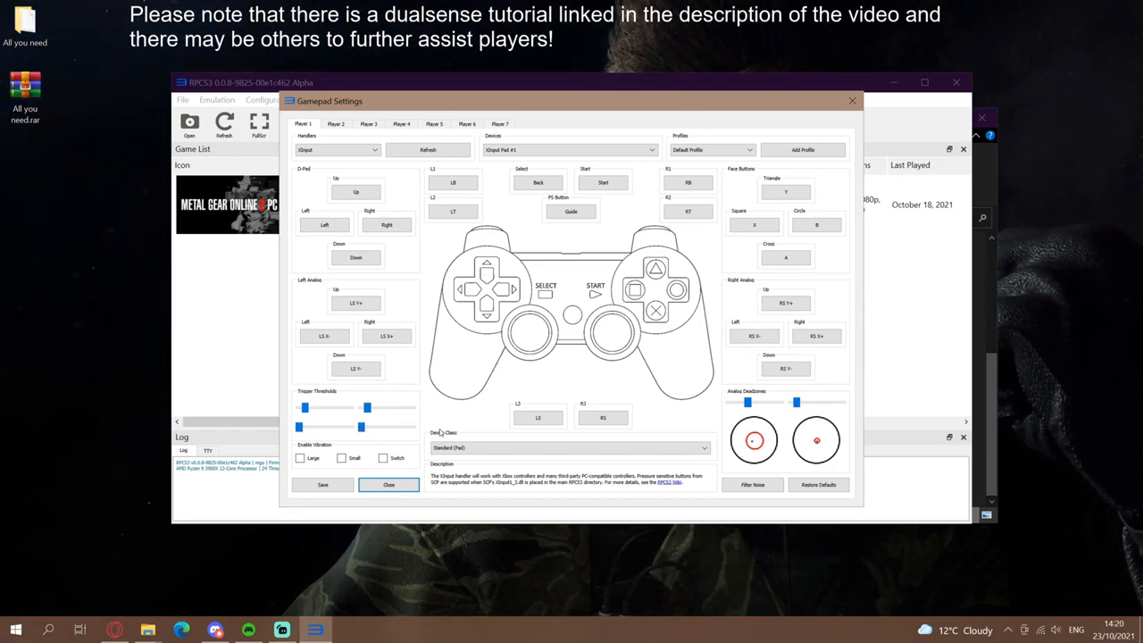
click(388, 484)
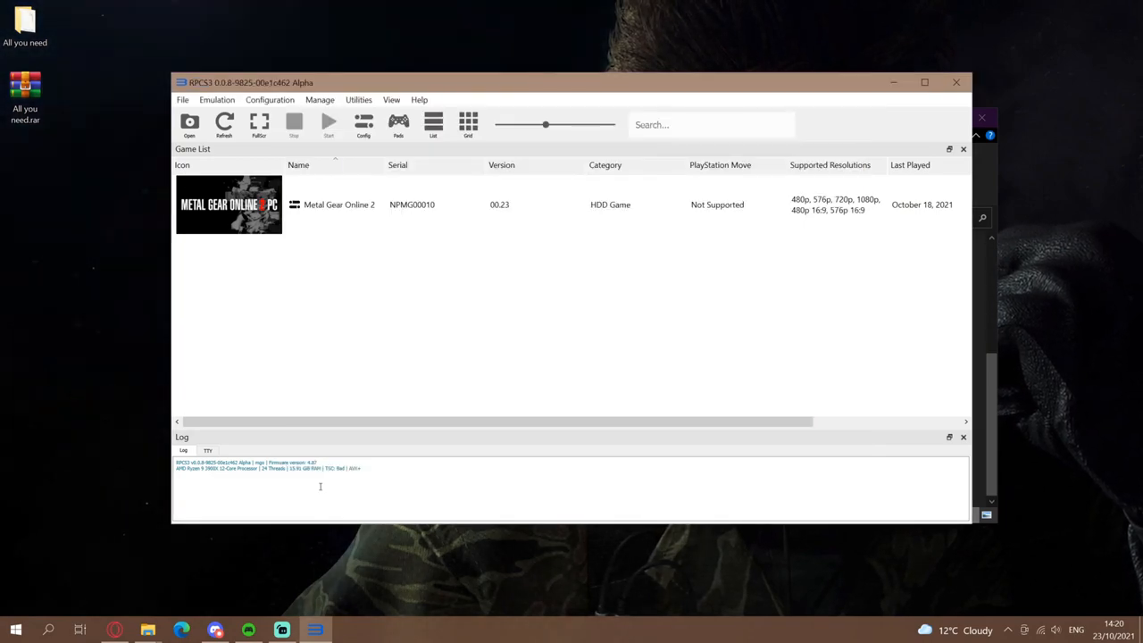
- Boot Metal Gear Online 2 with its custom configuration to the MGO2 PC title screen
click(335, 204)
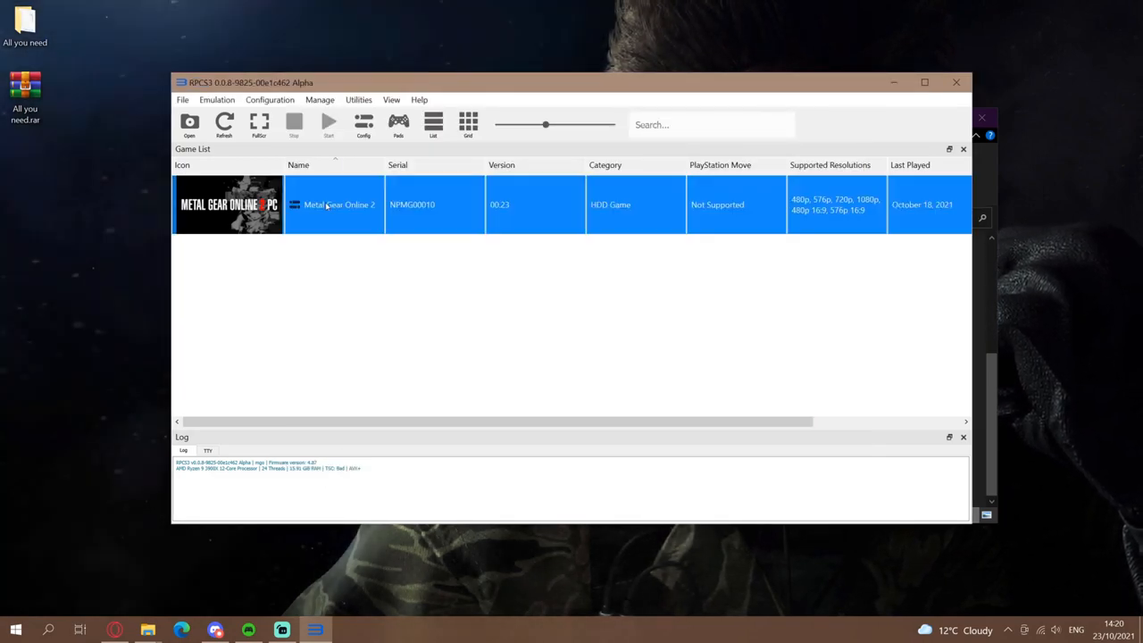
right_click(330, 204)
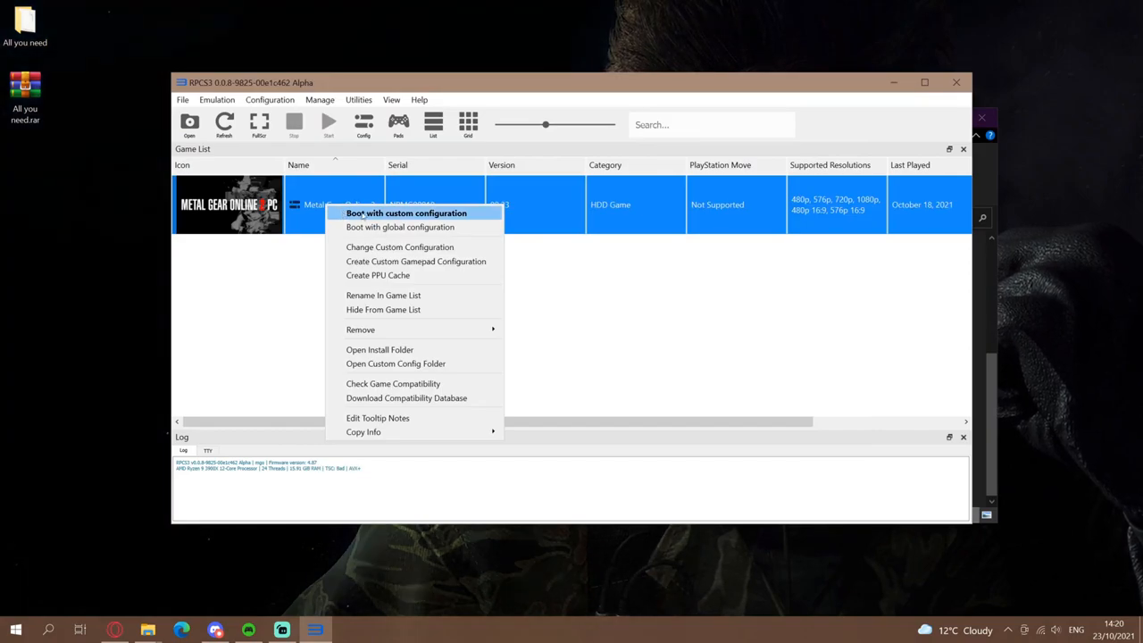
mouse_move(407, 214)
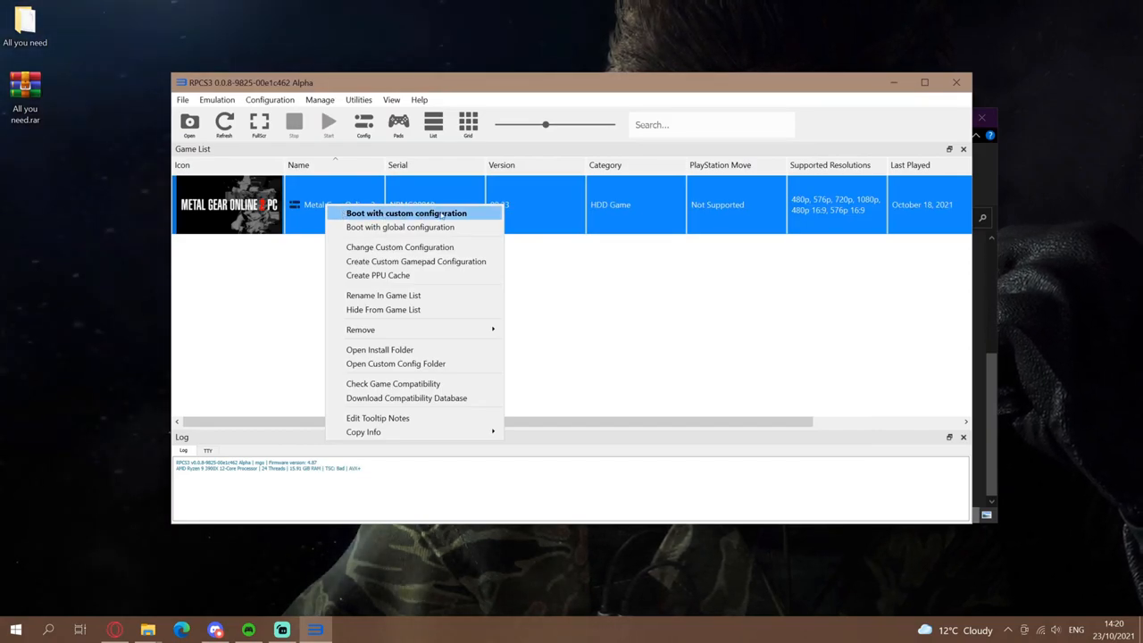
click(408, 213)
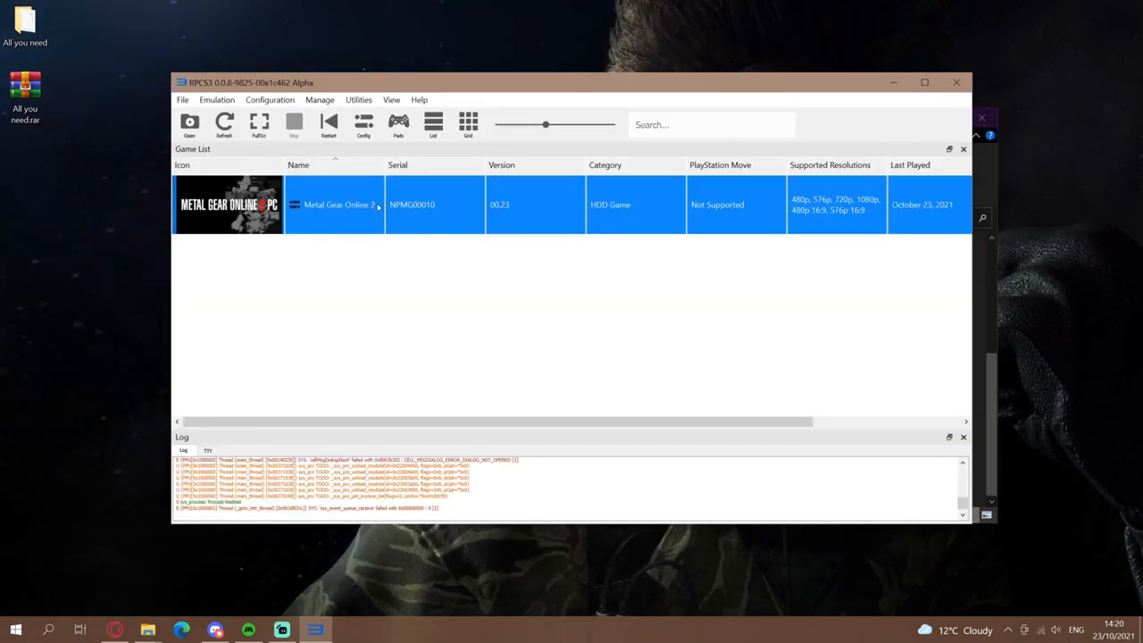
double_click(336, 204)
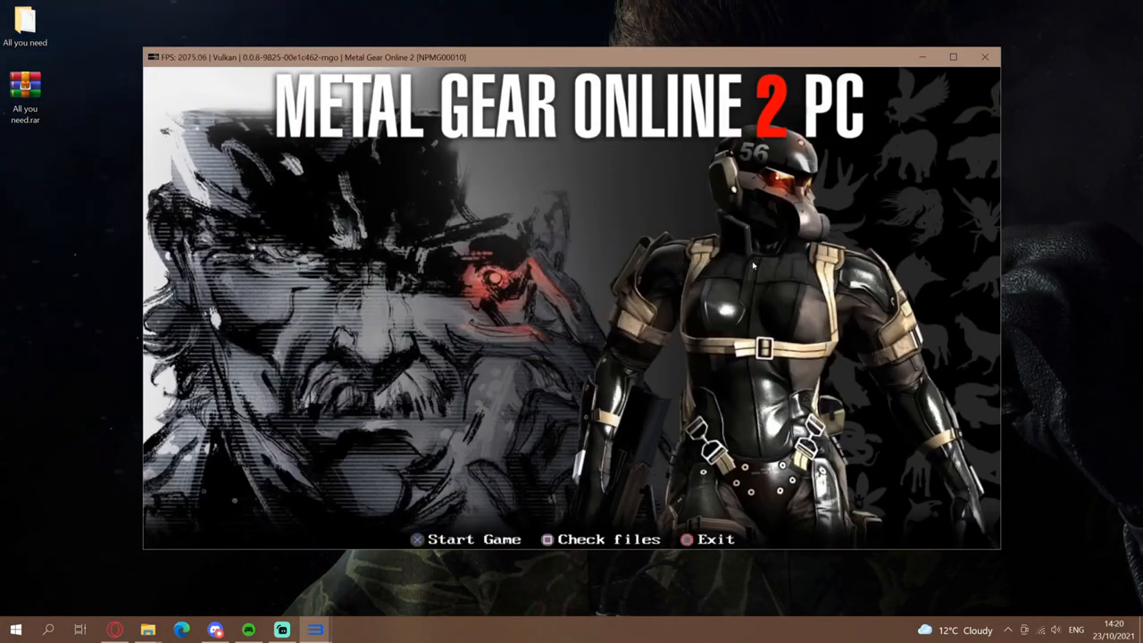
- Start the game from the title screen, reaching the version 2.00 agreement
click(472, 539)
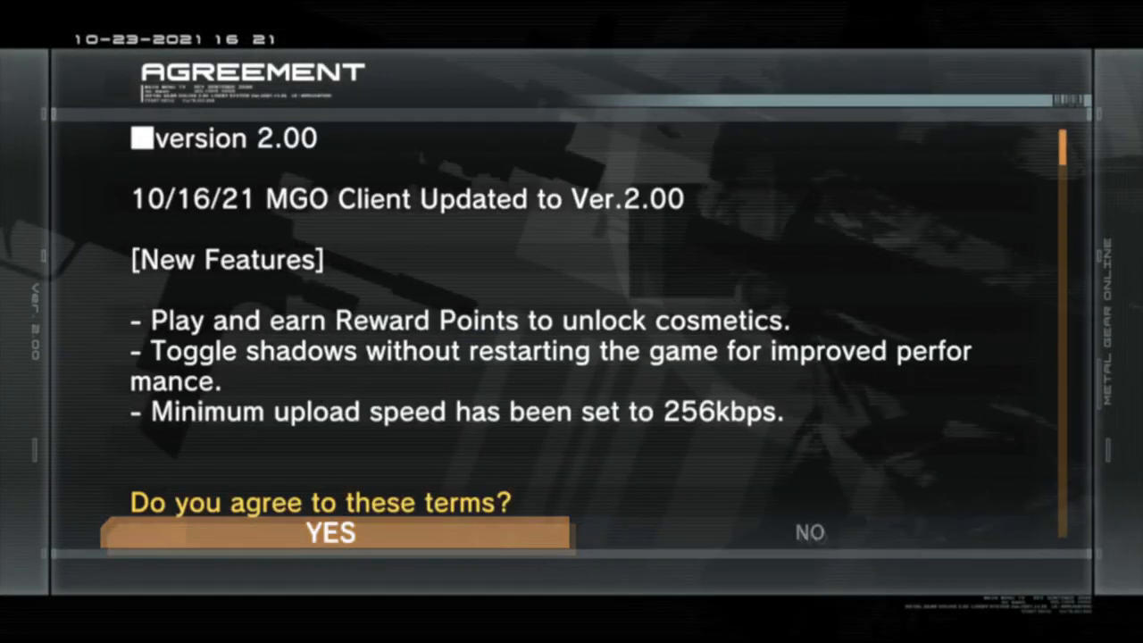
- Accept the 2.00 agreement and enter the game ID on the on-screen keyboard
click(332, 534)
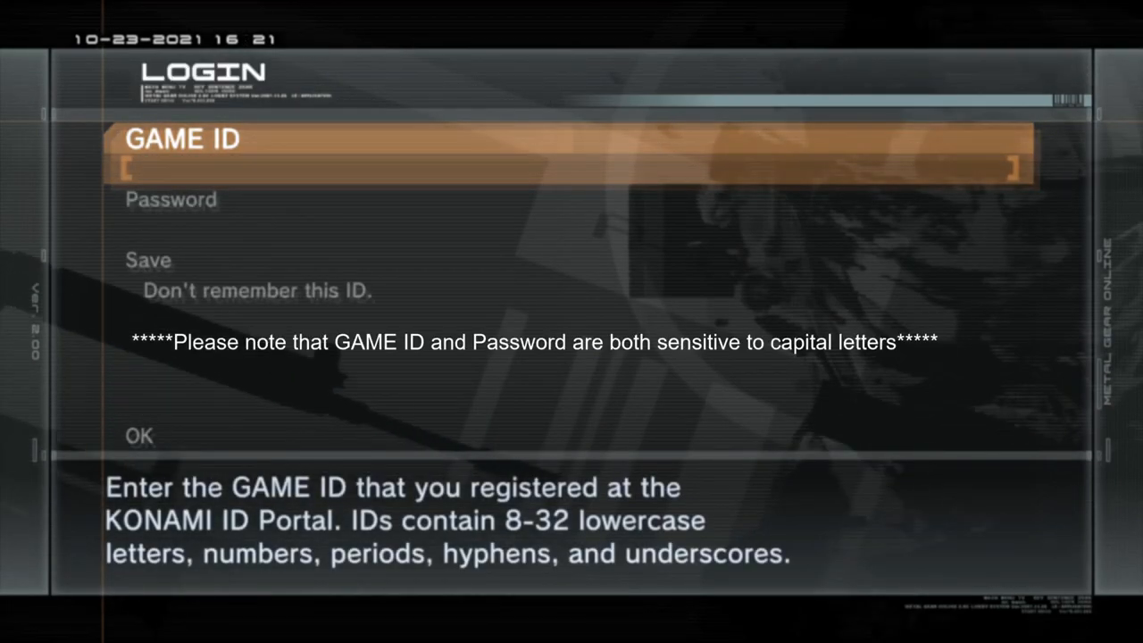
click(571, 152)
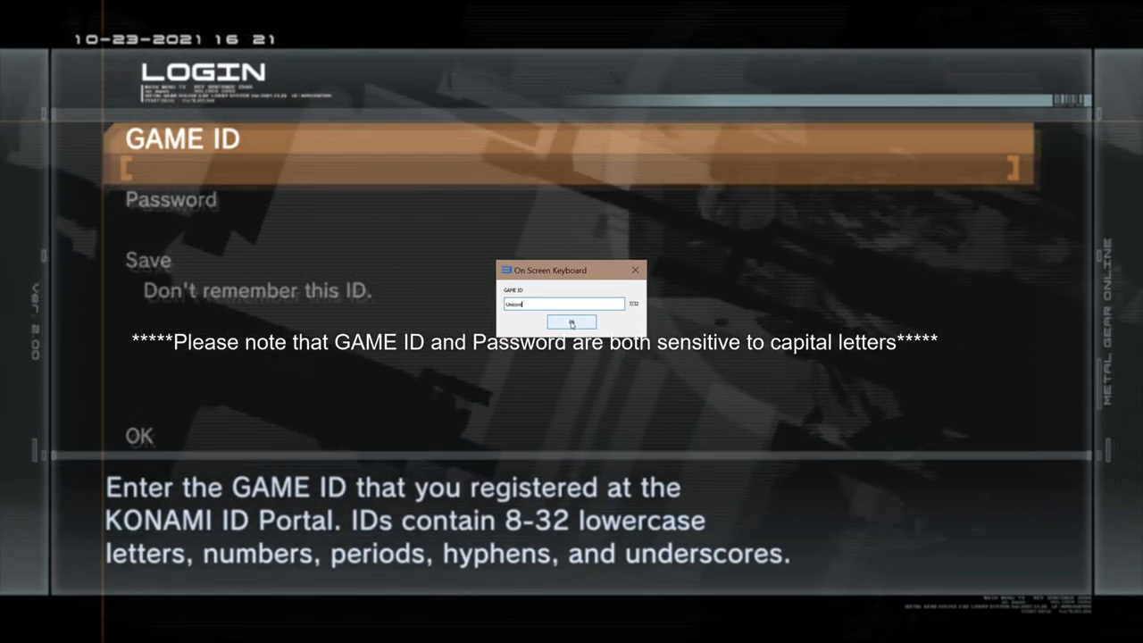
click(572, 322)
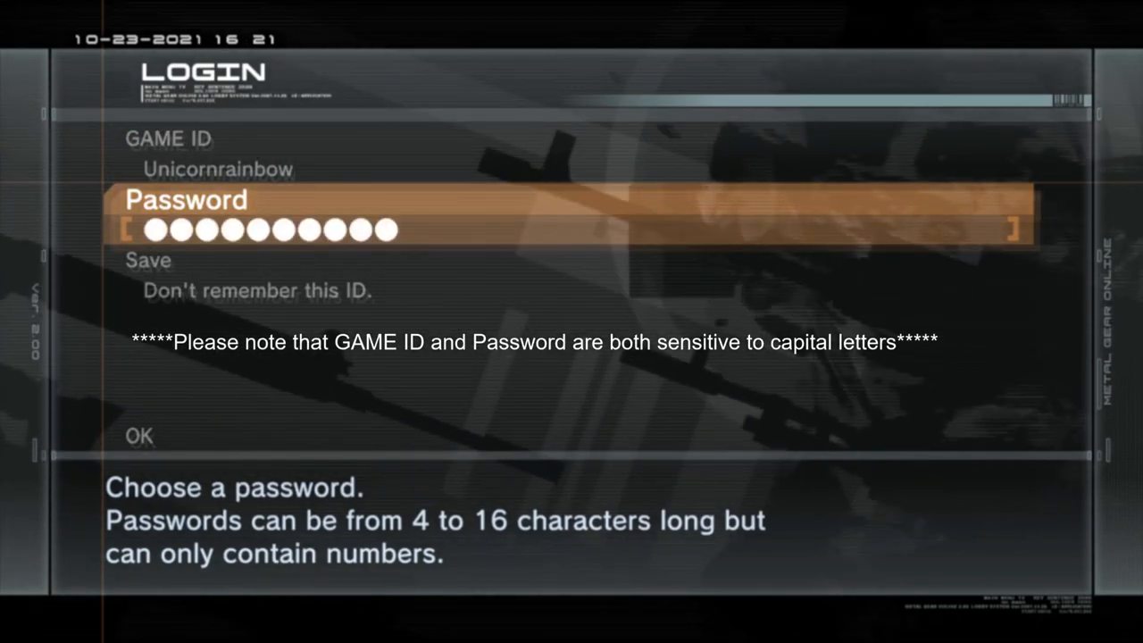
- Submit the password to log in and allow RPCS3 firewall network access
key(Down)
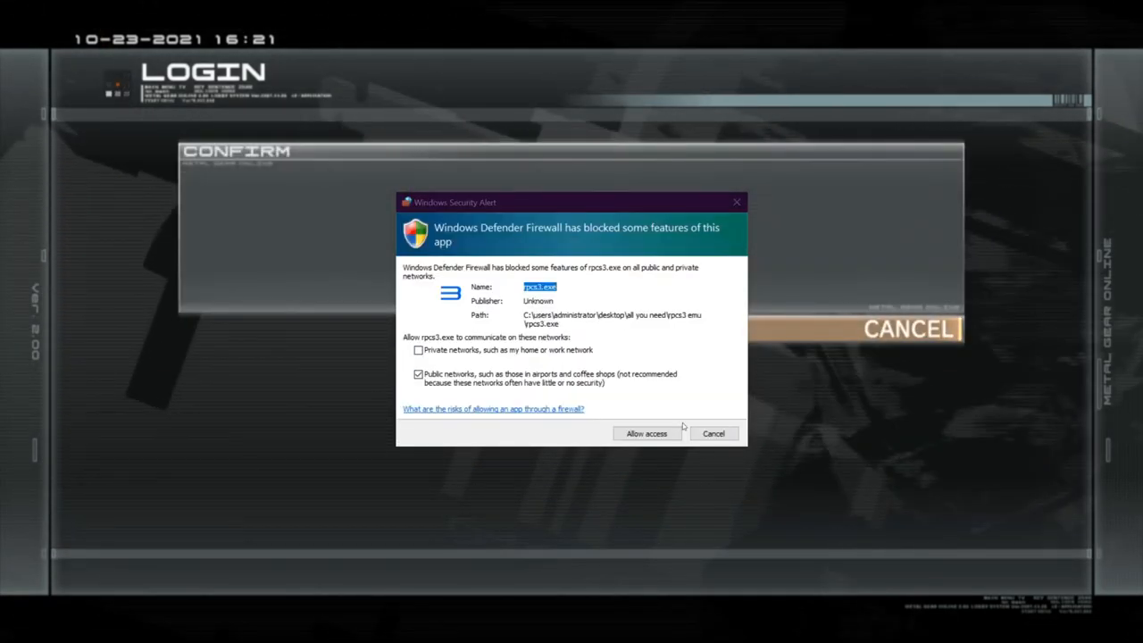
click(647, 434)
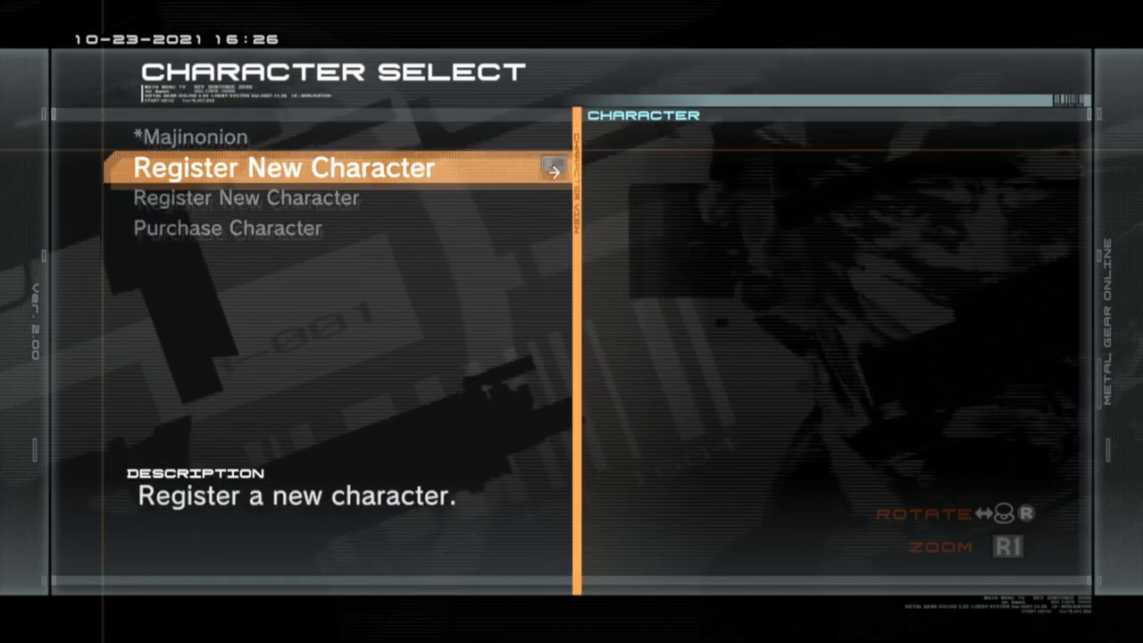
- Register a new character named Majinsalad, male, accepting the default gear settings
click(282, 168)
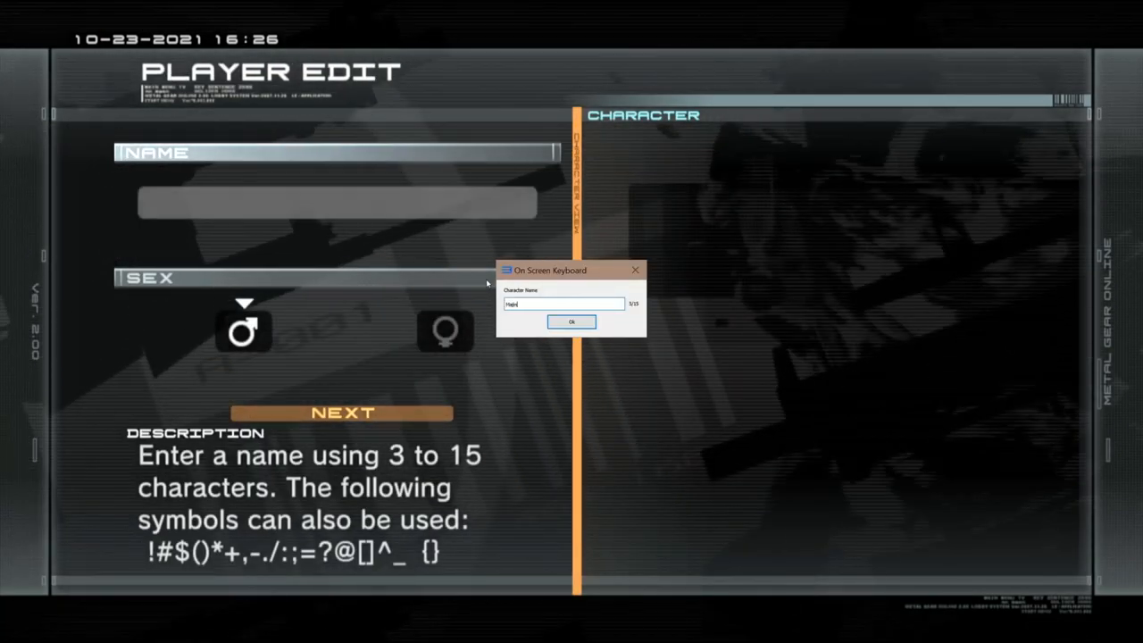
click(571, 322)
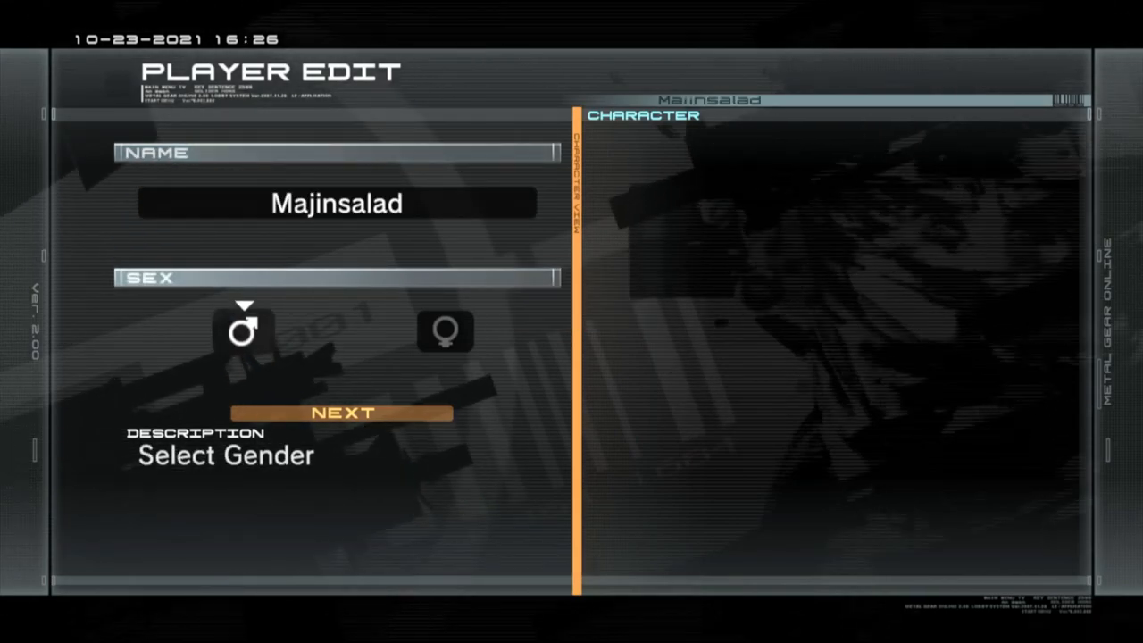
click(339, 414)
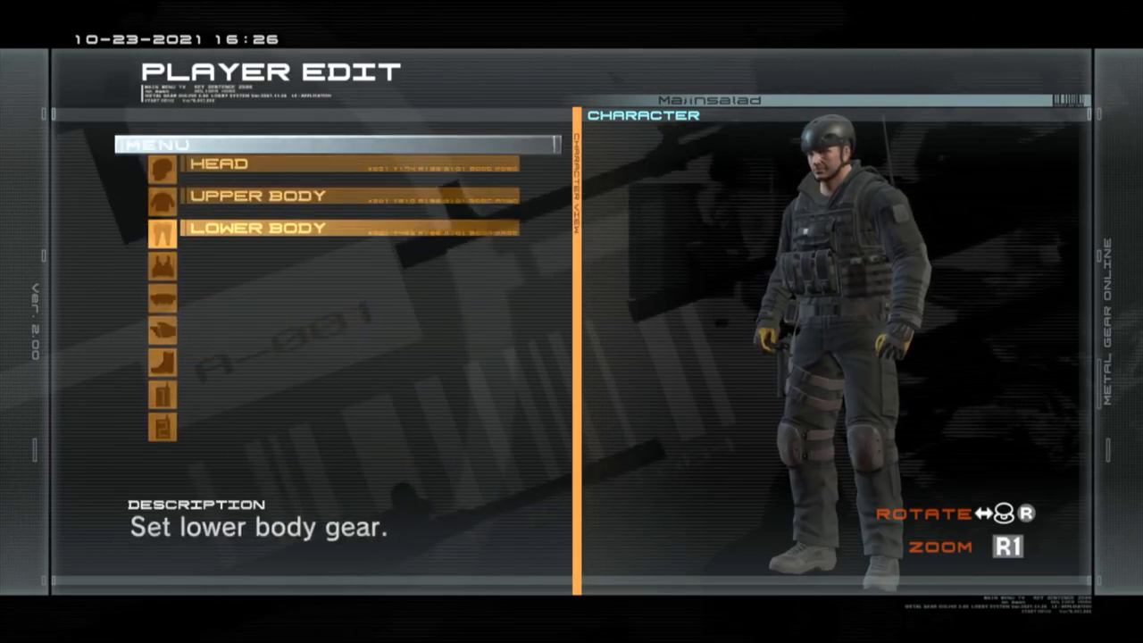
scroll(down, 3)
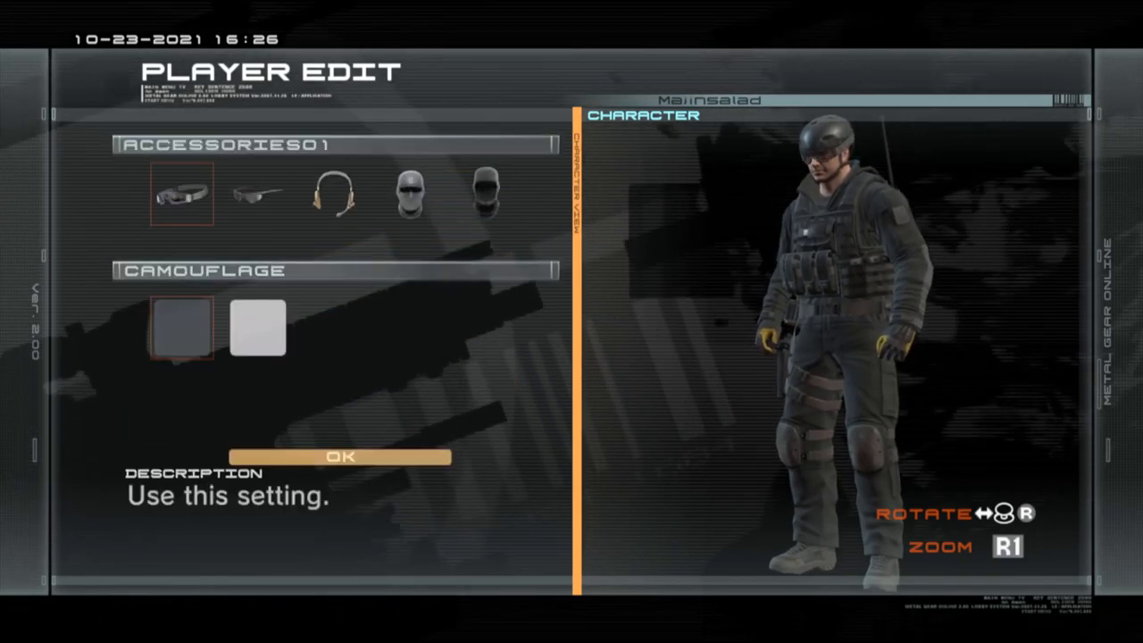
click(339, 457)
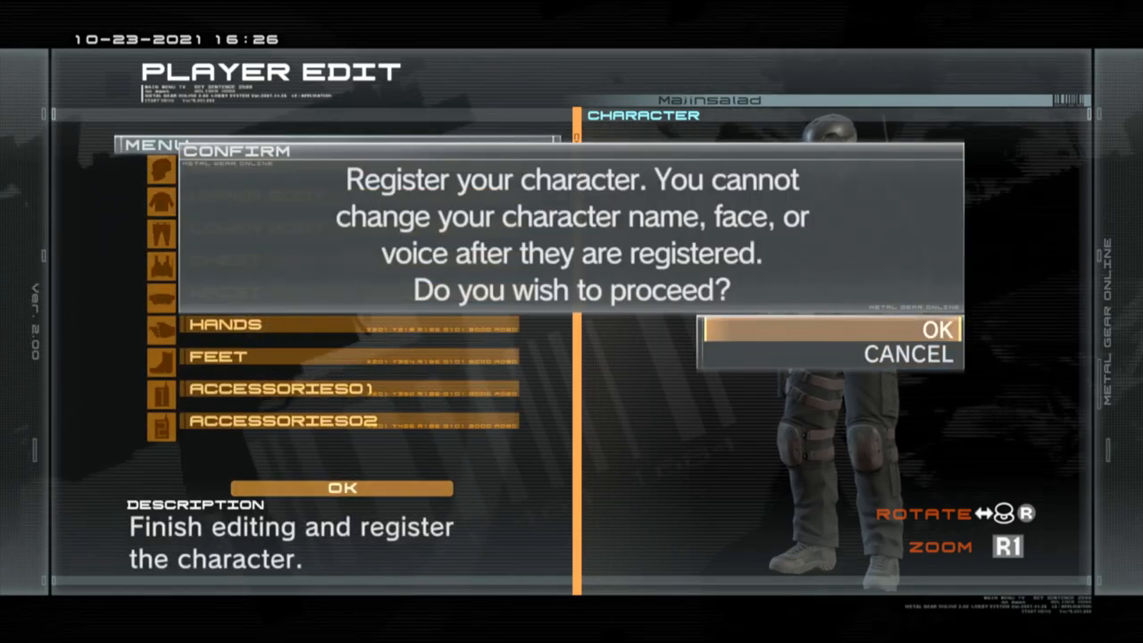
- Confirm the registration of Majinsalad and reach the main menu
click(933, 328)
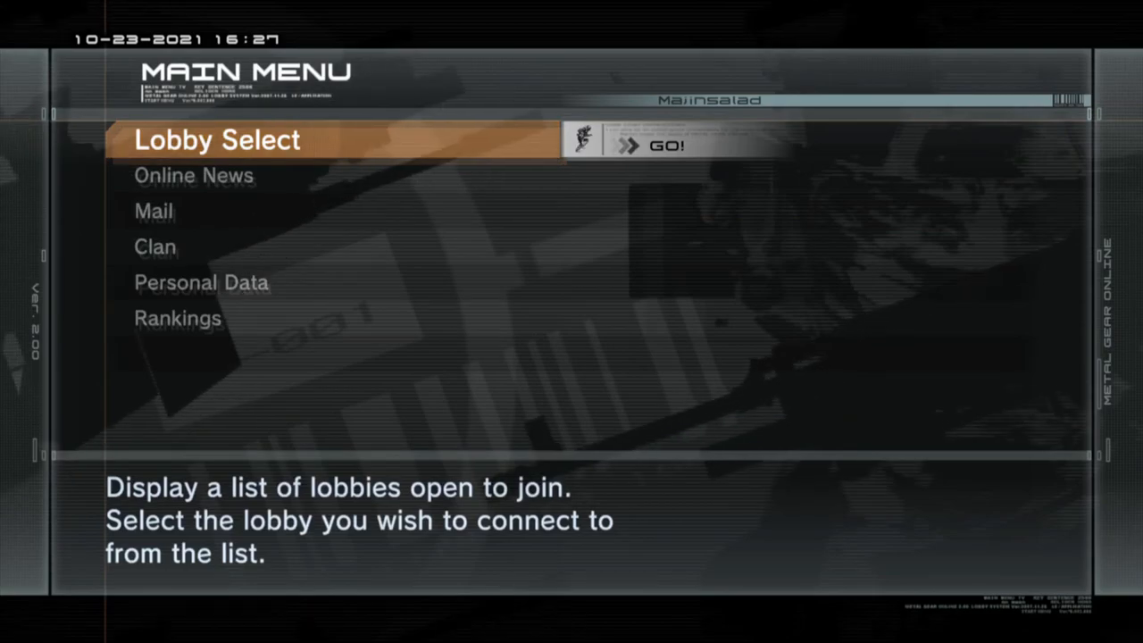
- View Majinsalad's head gear options in Outfit Setting, such as the full-face helmet
click(200, 283)
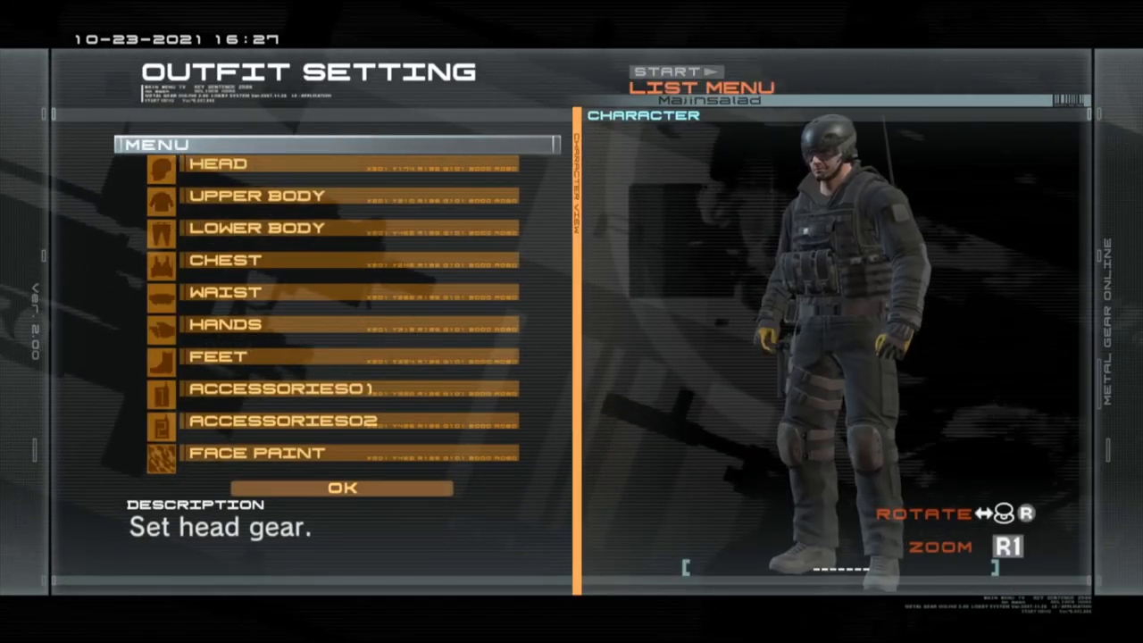
click(214, 164)
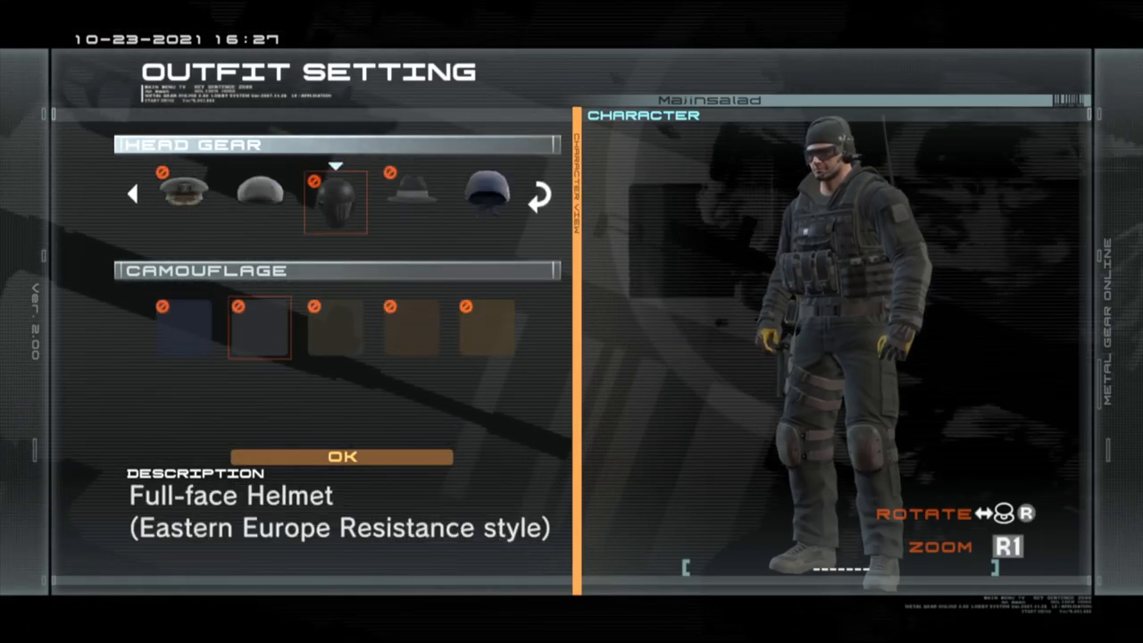